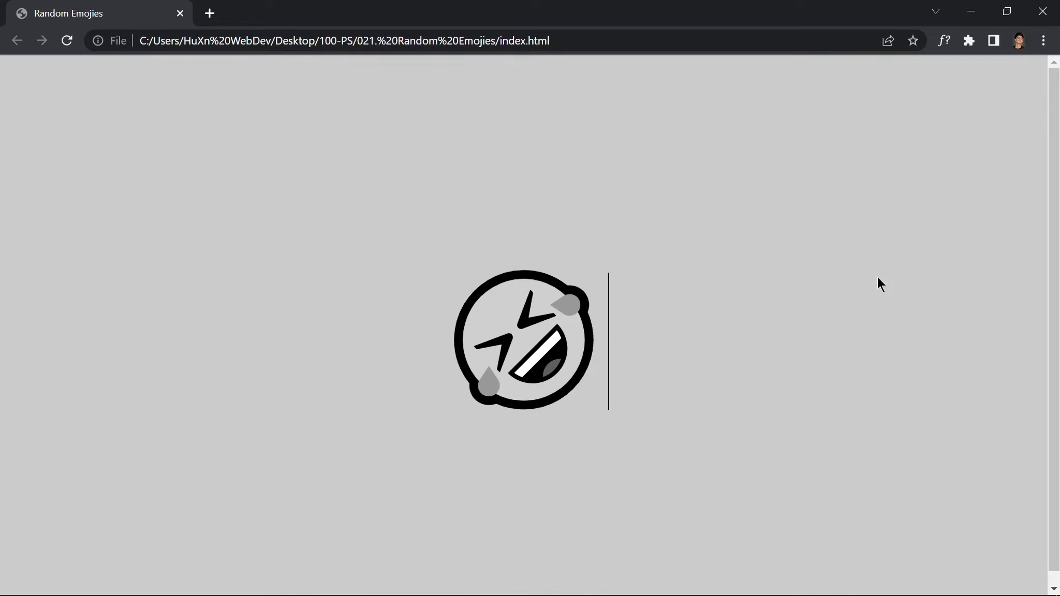
mouse_move(873, 285)
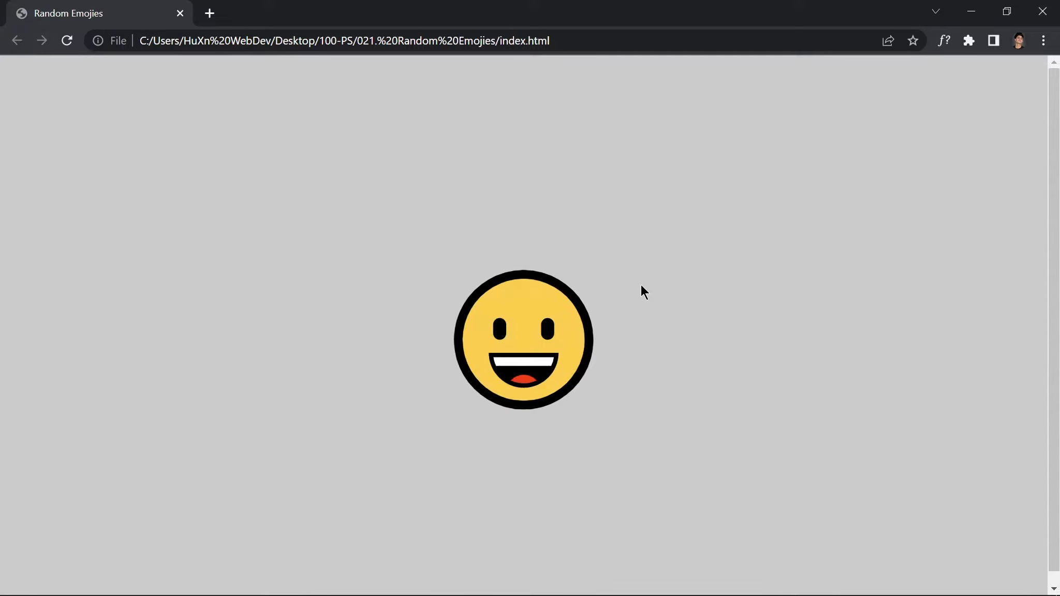
- Create the '021. Random Emojies' folder with index.html, style.css and app.js files
click(523, 338)
text(021.)
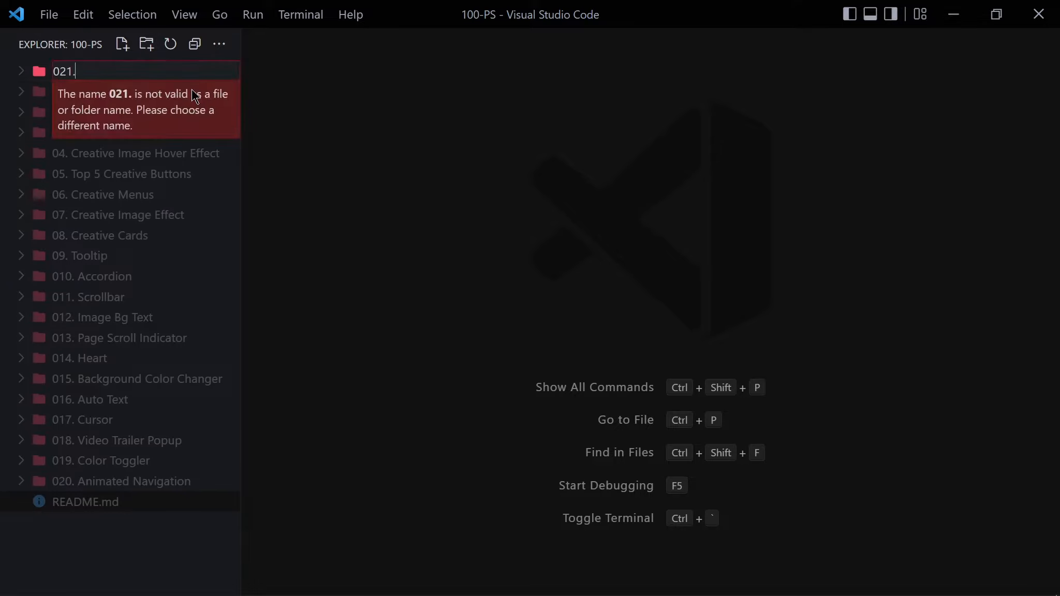
text(Random Emojies)
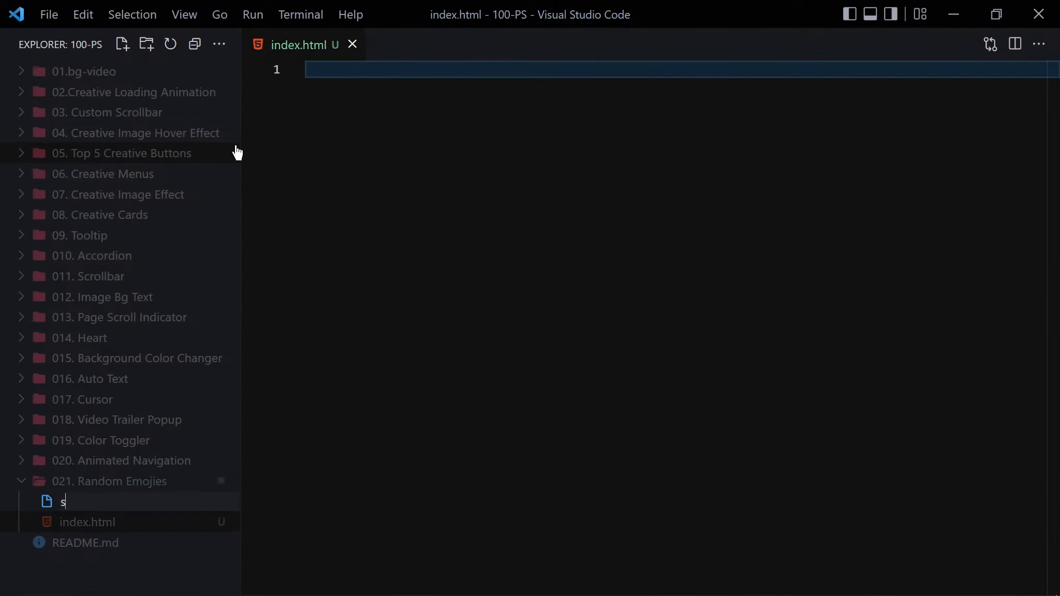
text(tyle.css)
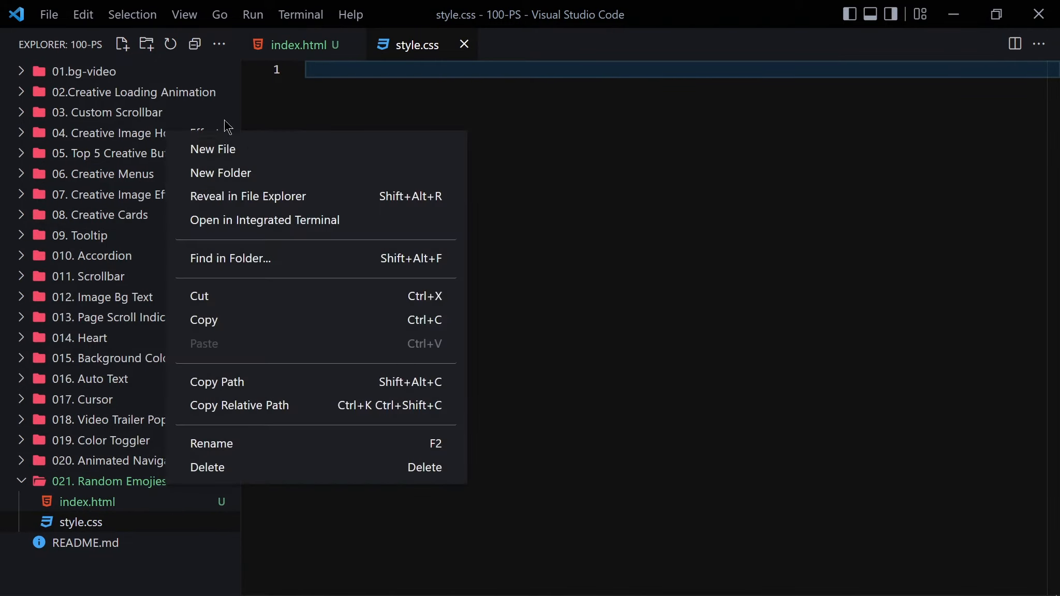
click(213, 150)
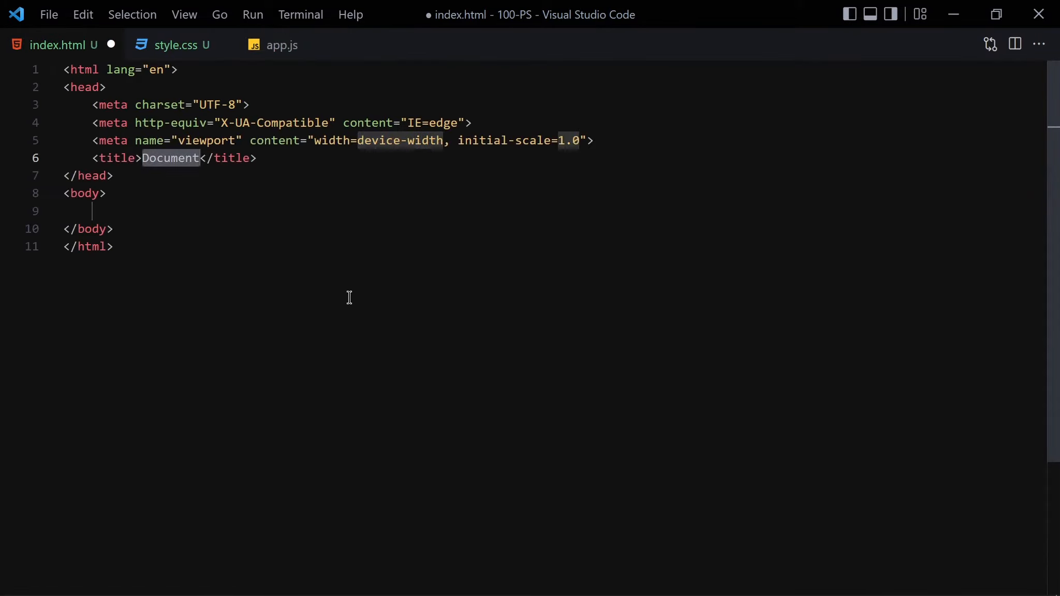
- Title index.html 'Random Emojies' and link style.css and the app.js script
text(Random Emojies)
click(556, 211)
text(<script src=""></script>)
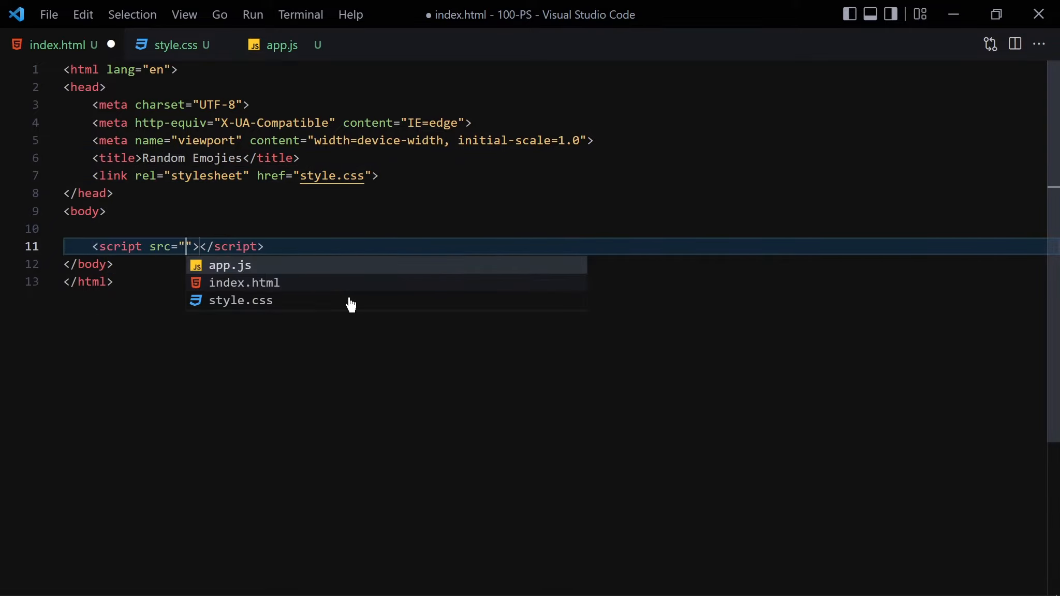
click(230, 265)
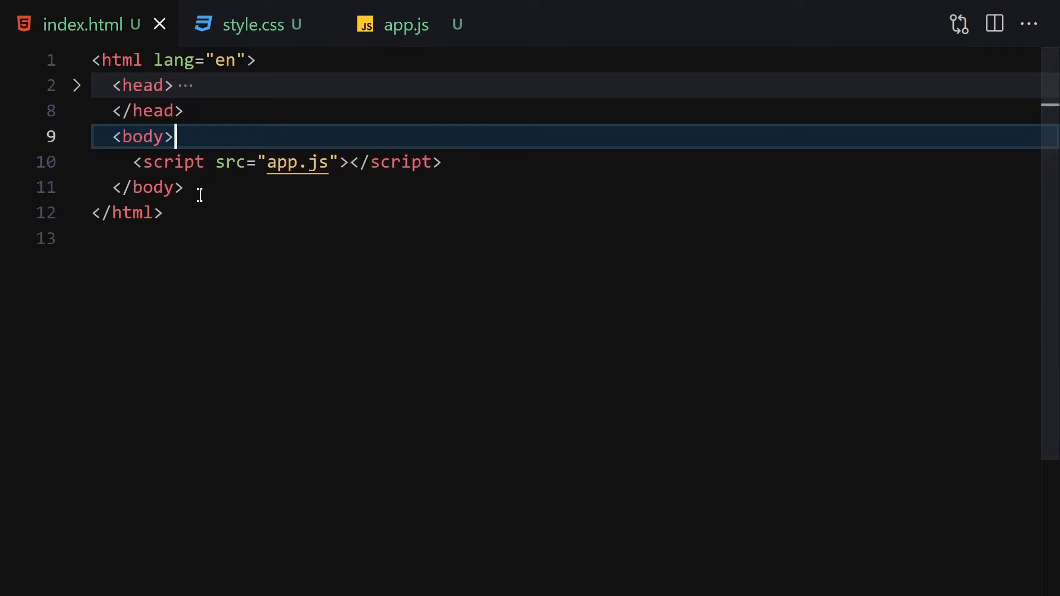
- Add div#emoji with a laughing emoji to the body and save index.html
text(div id=""></div>)
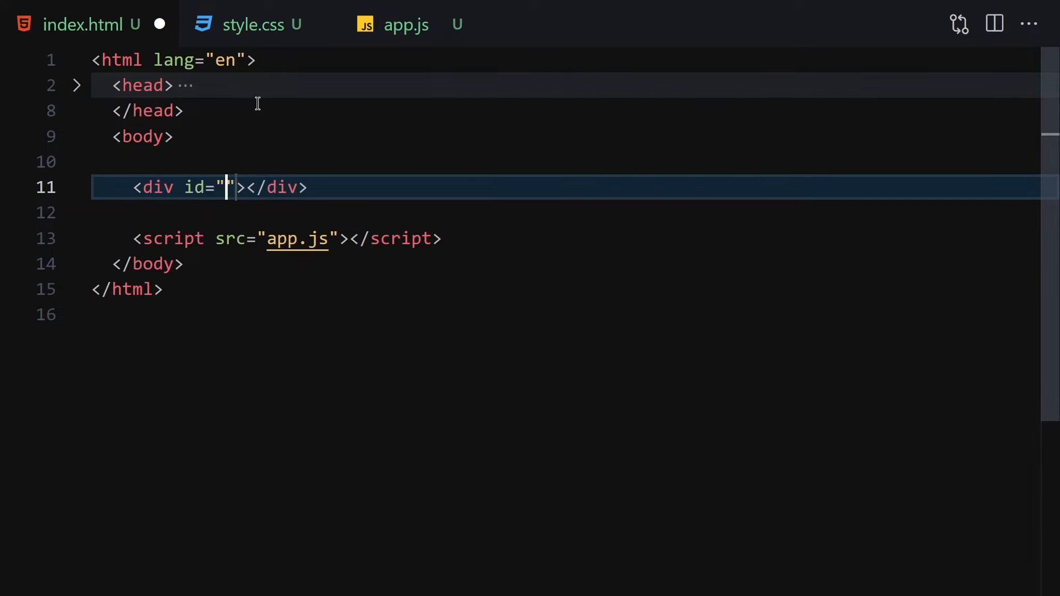
text(emoji)
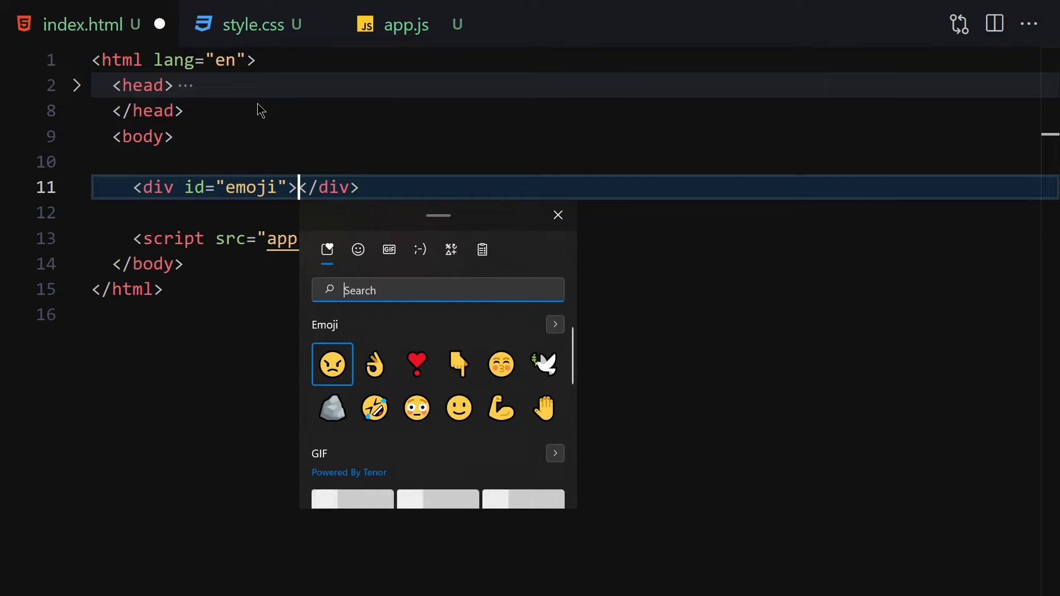
scroll(down, 3)
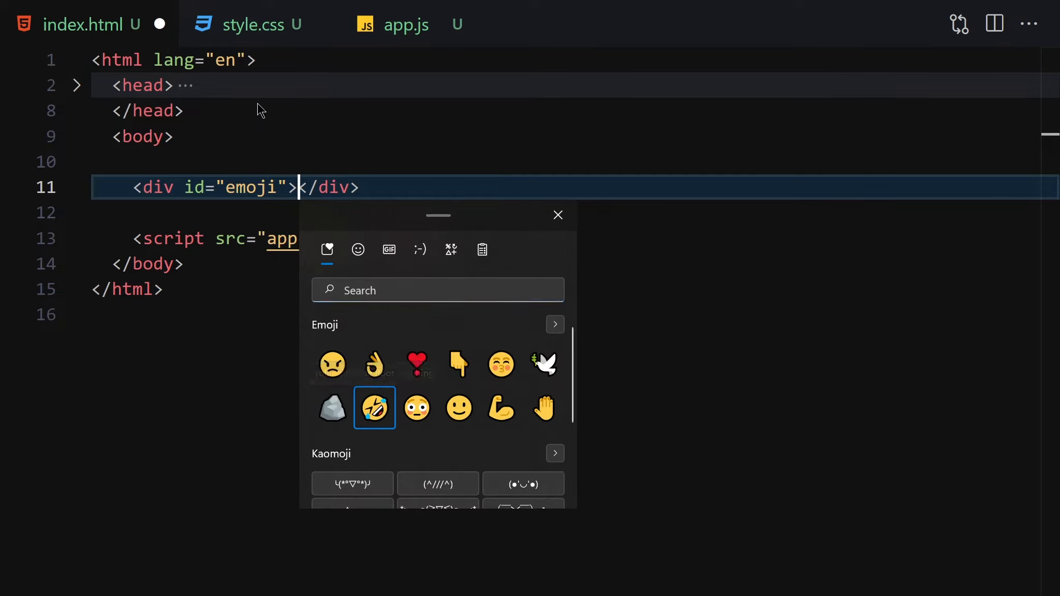
click(375, 408)
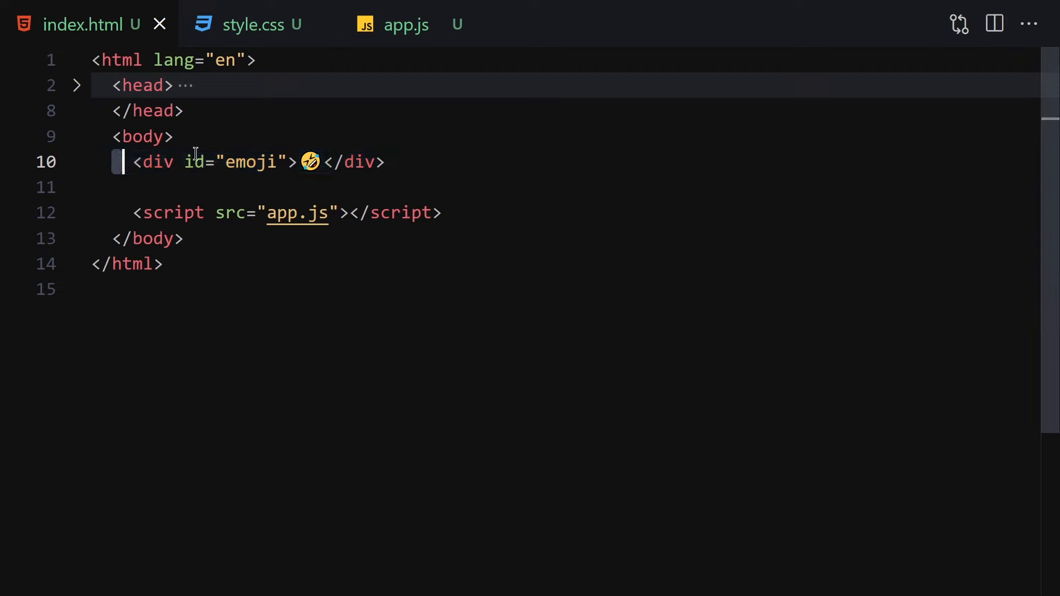
click(253, 24)
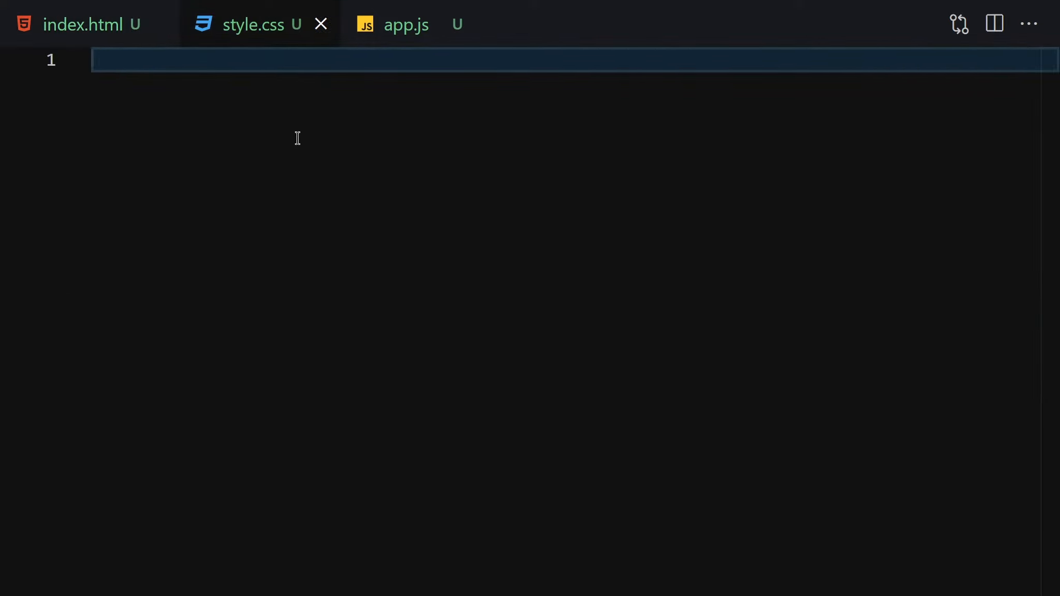
- Write a body rule: height 100vh, centered flex column, background #ccc
text(body {)
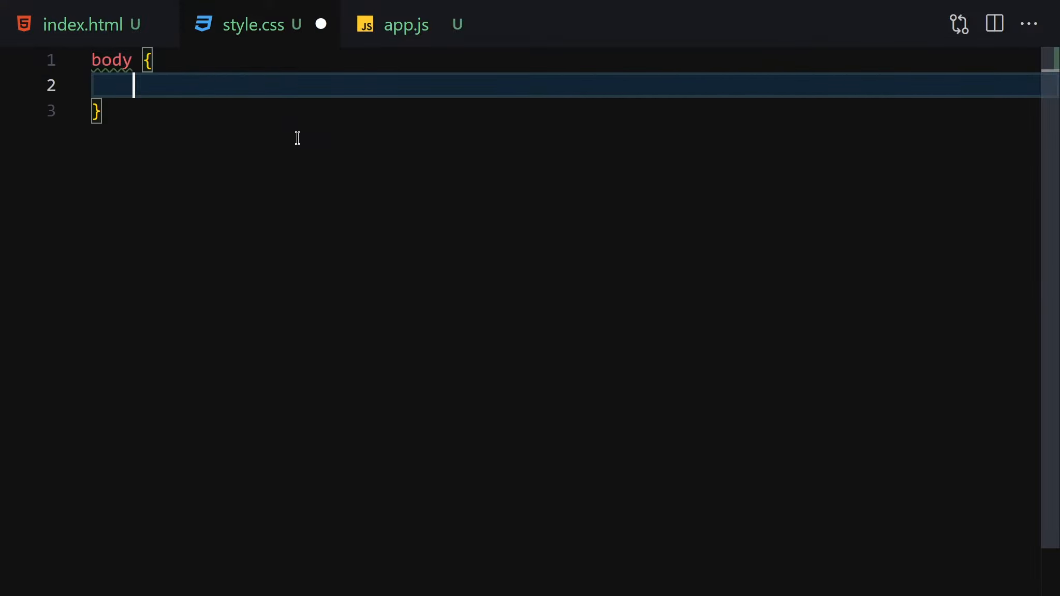
text(height: 100vh;)
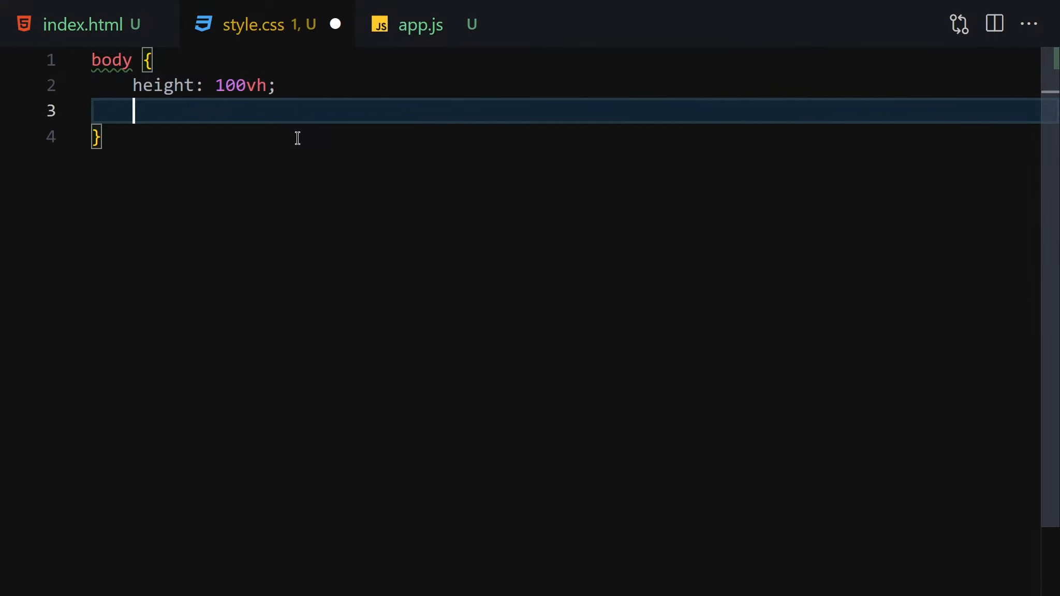
text(display: flex;)
text(fle-)
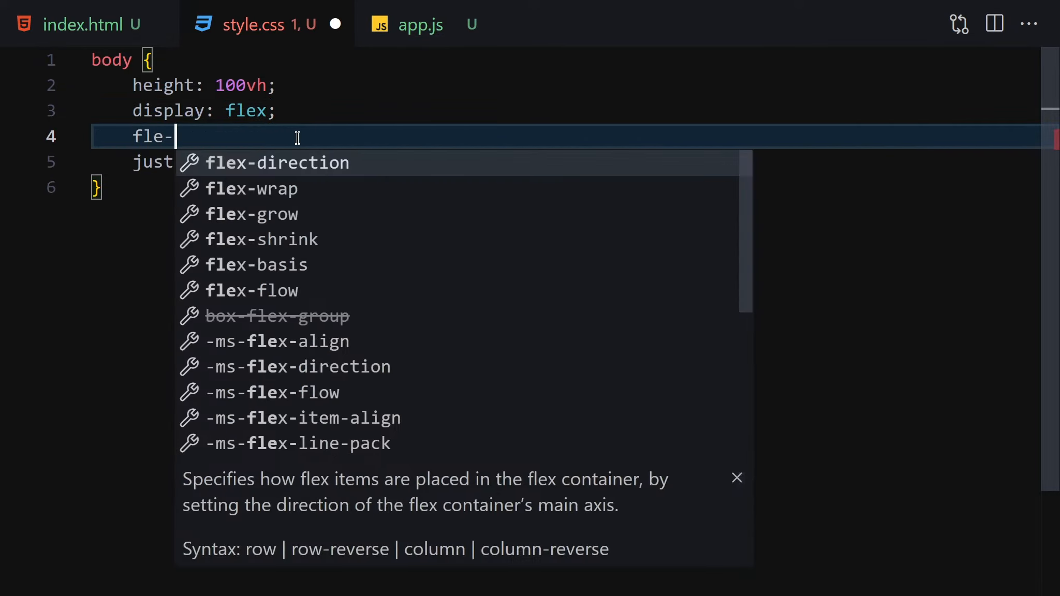
text(flex-direction: cl)
text(b)
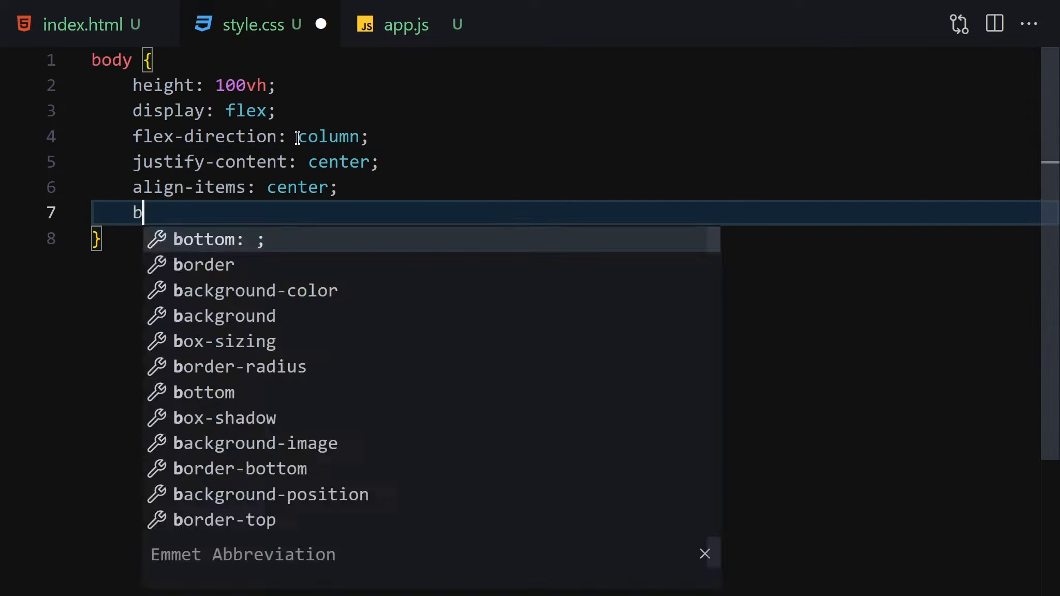
text(ackground: #ccc;)
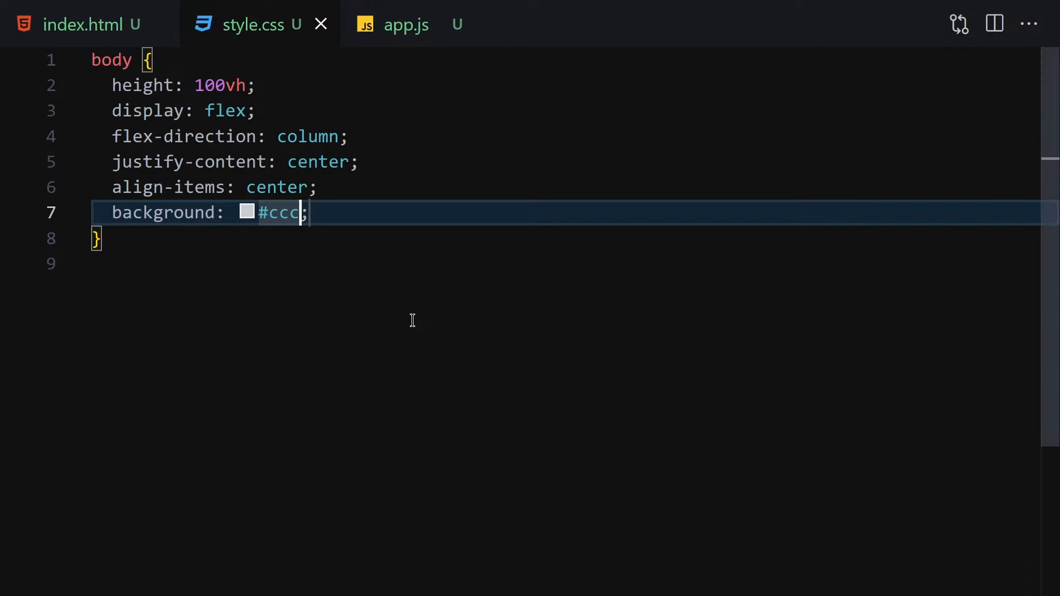
key(enter)
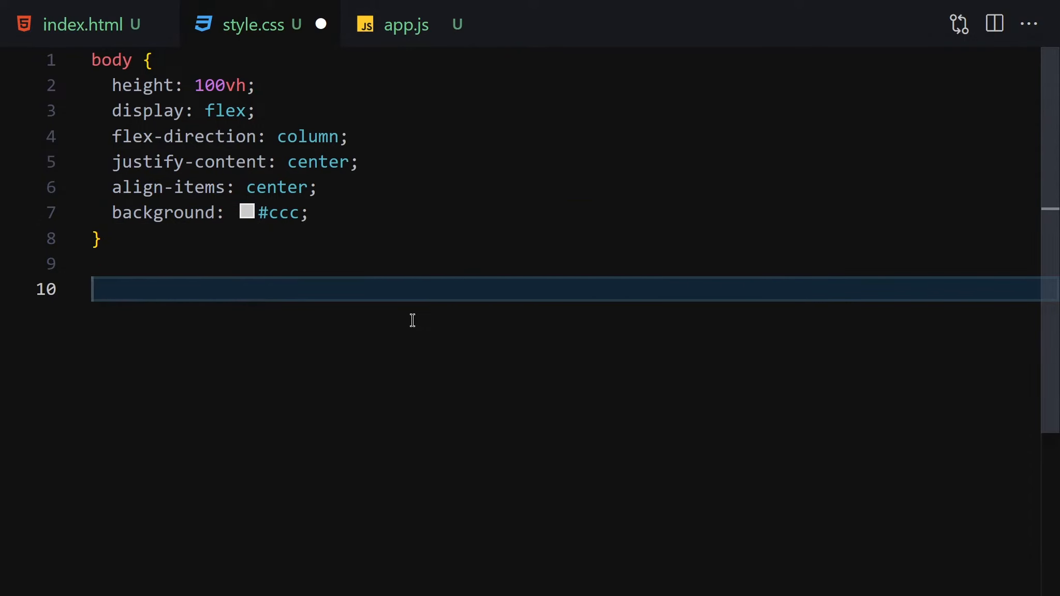
- Add an #emoji rule with 10rem font size, grayscale filter and pointer cursor
text(#emoj)
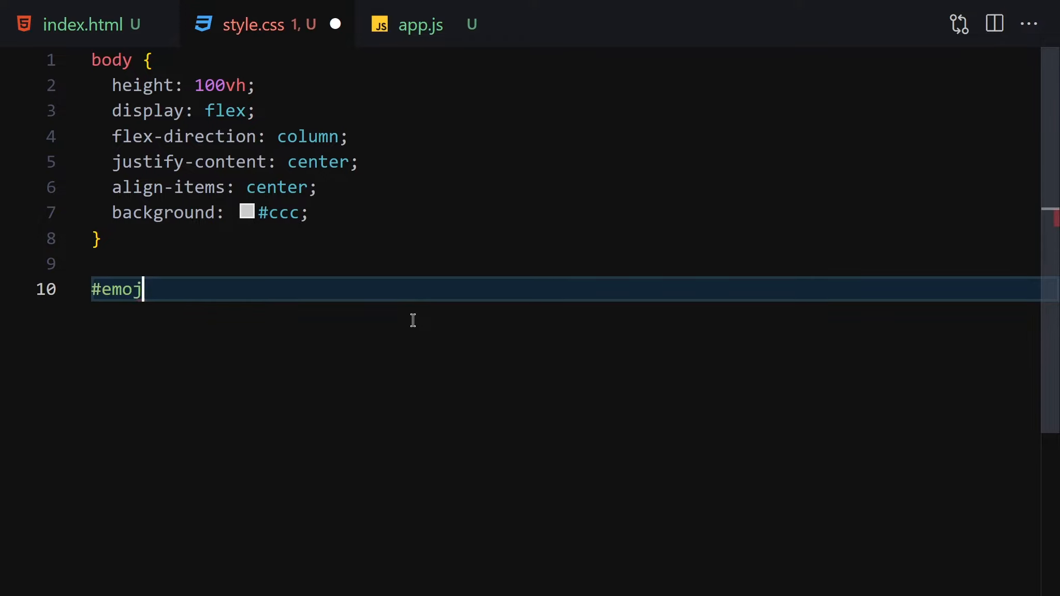
text(i {)
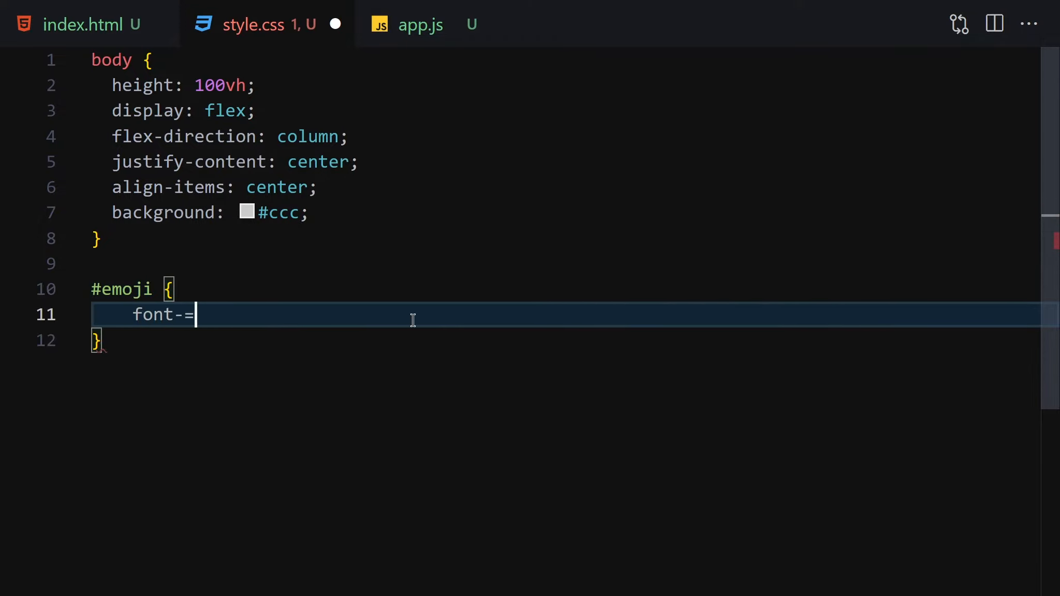
text(size)
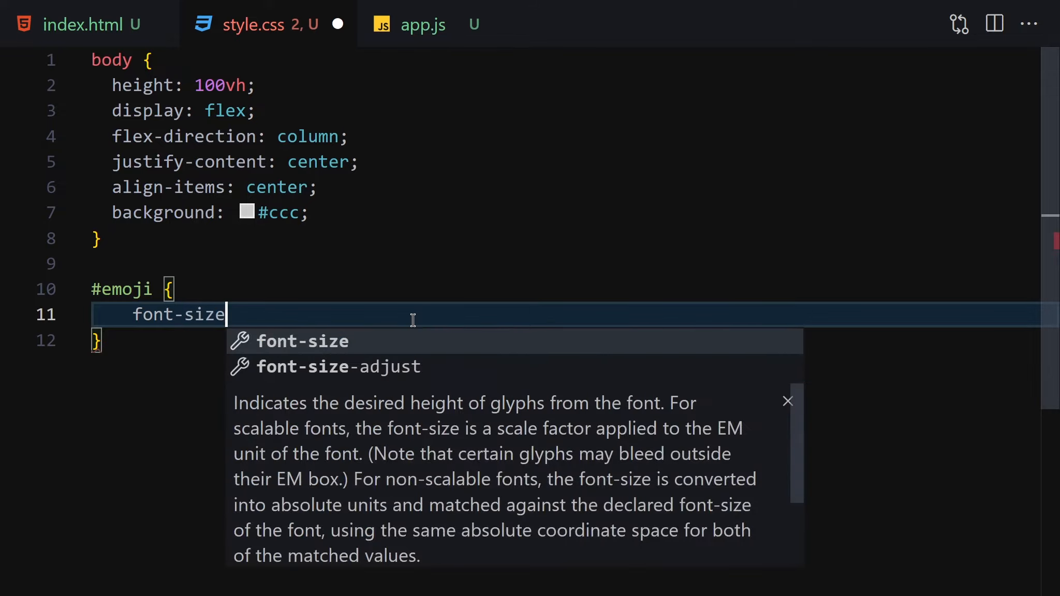
text(: 10rem;)
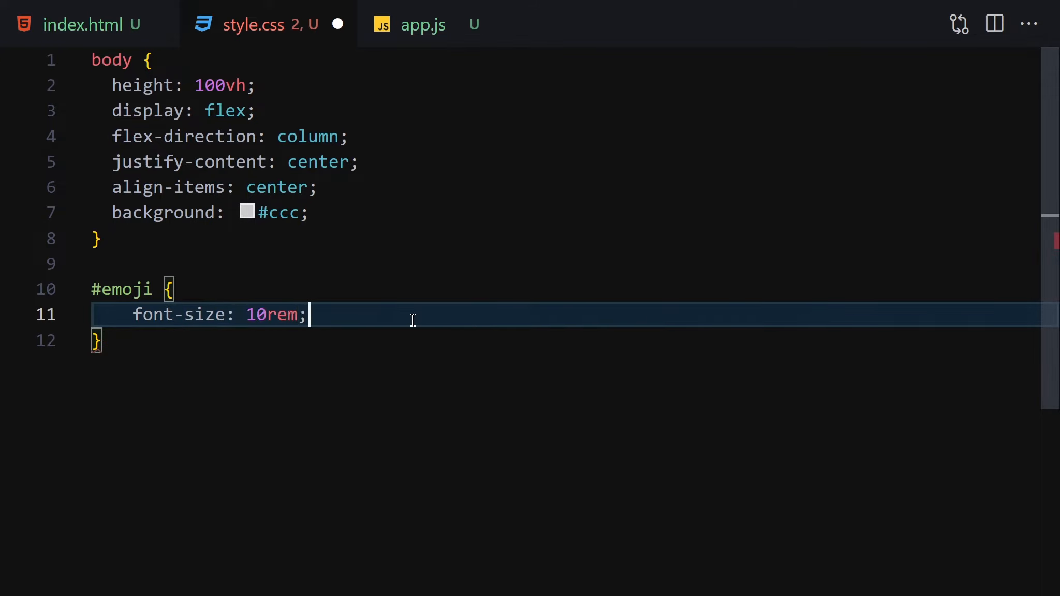
text(filter: grayscale()
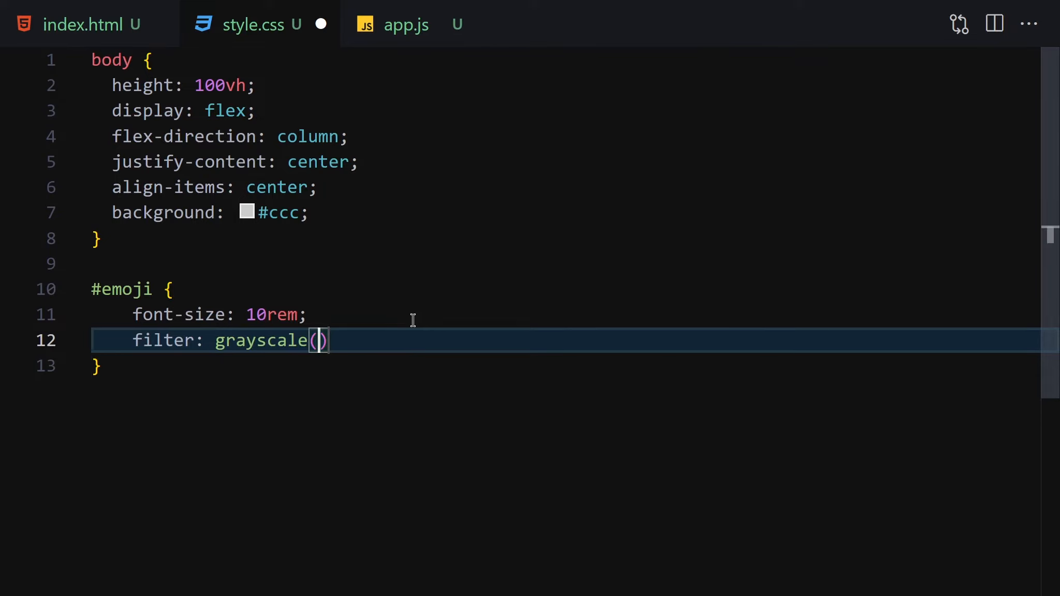
text(1;)
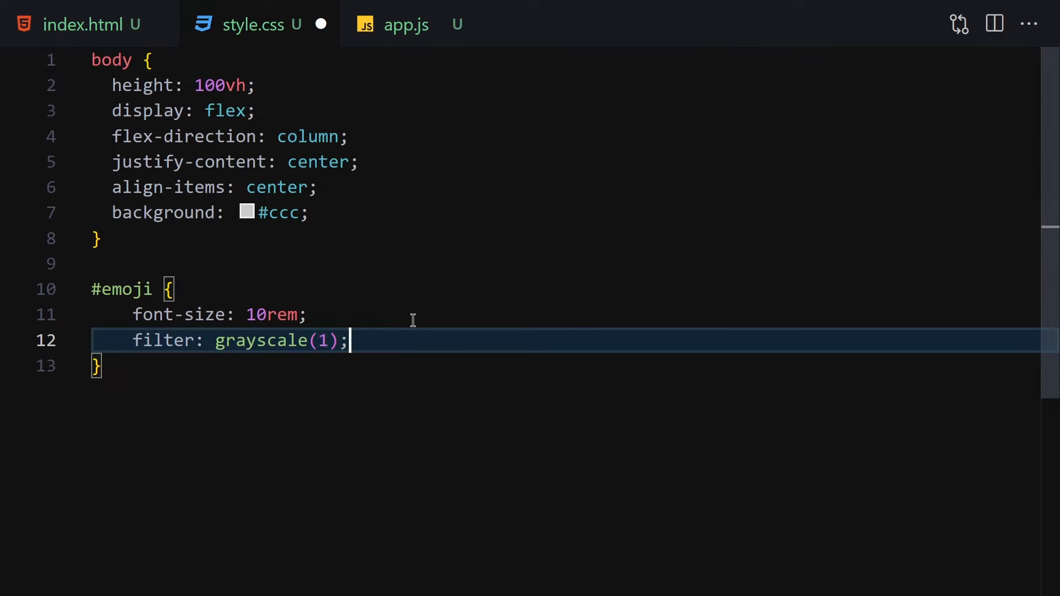
text(cursor: pointer;)
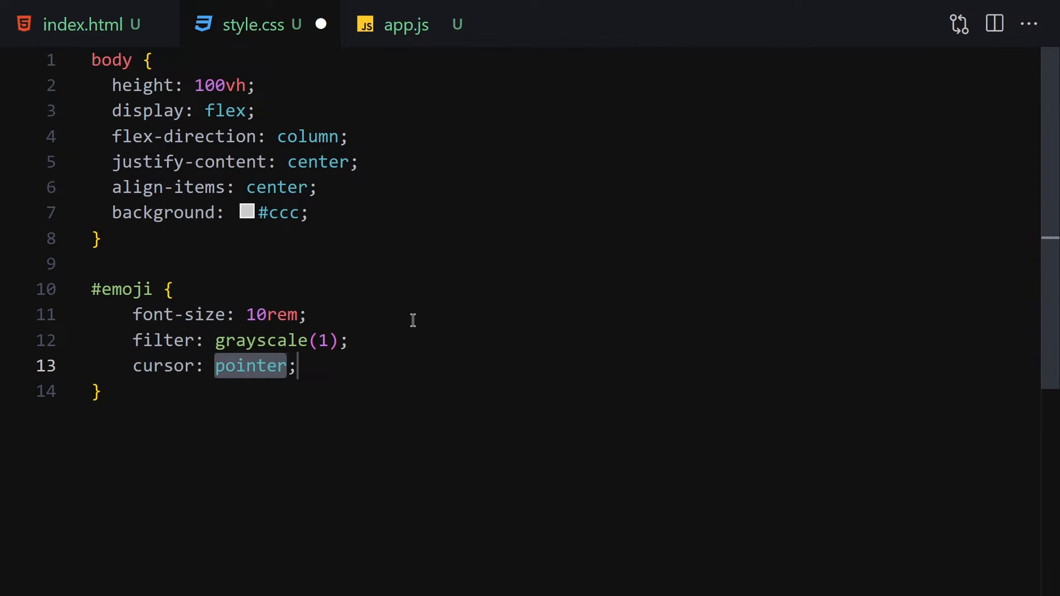
key(Enter)
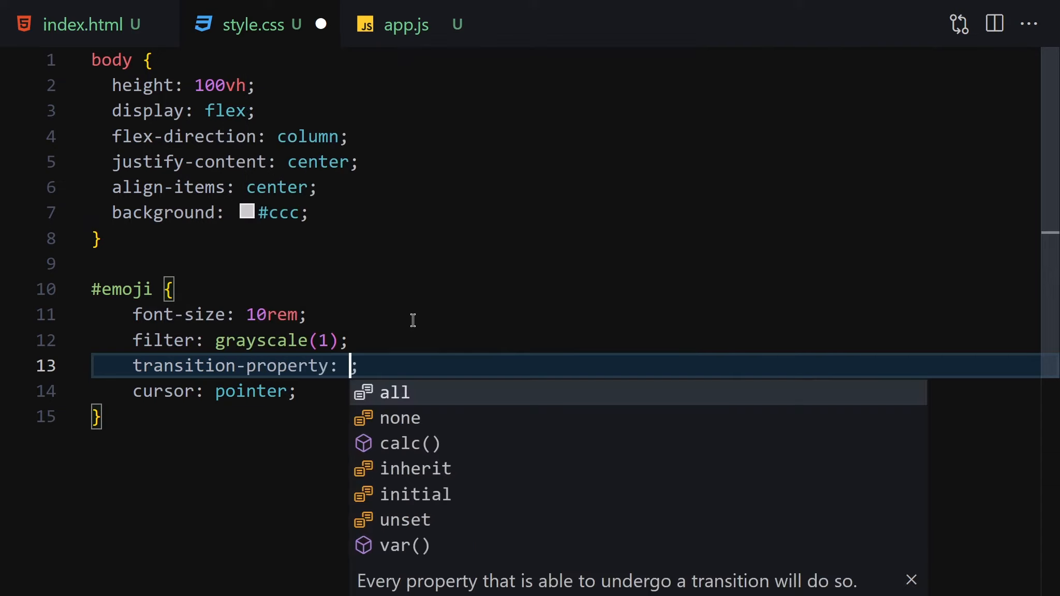
- Give #emoji transition-property transform, filter and transition-duration 200ms
text(transo)
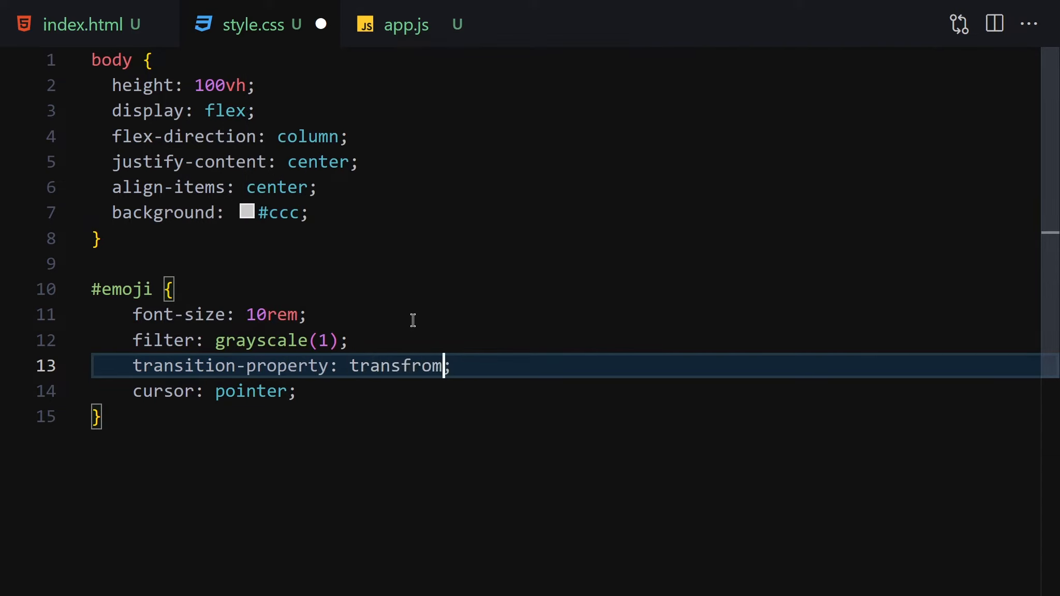
text(, filter)
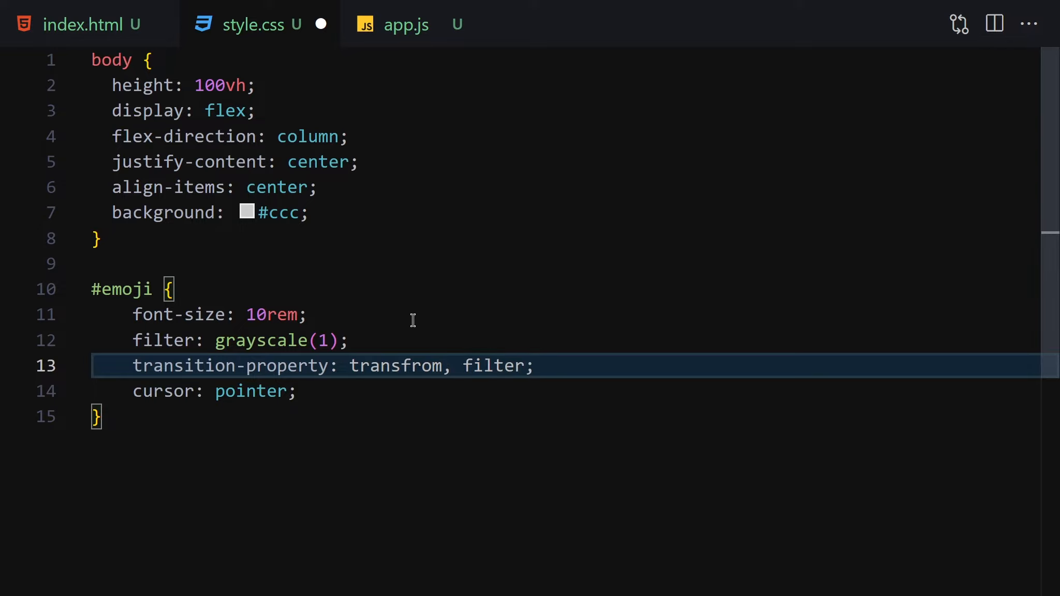
text(t)
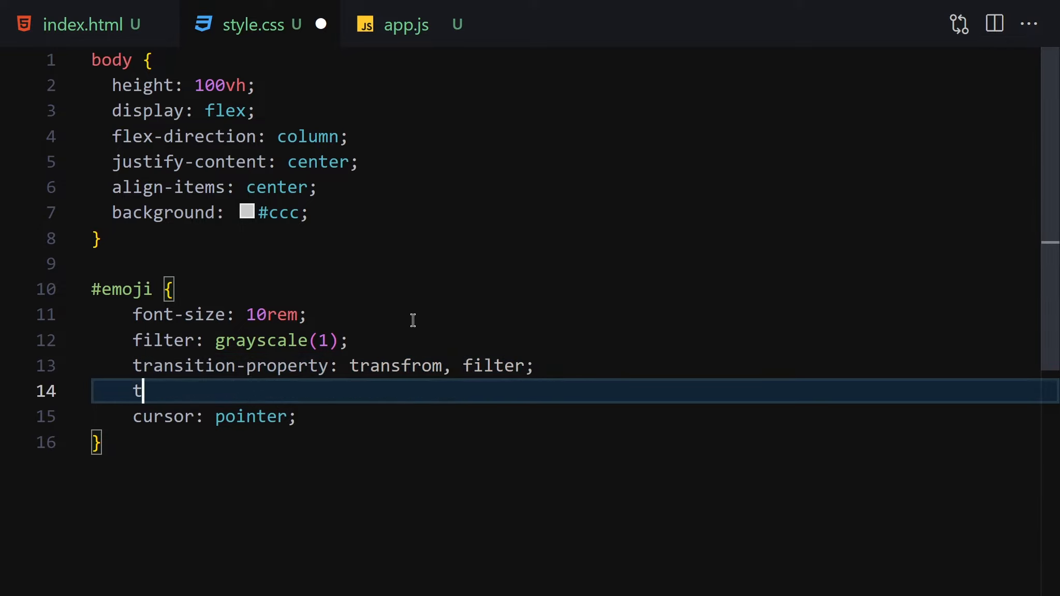
text(ransition-duration: 200;)
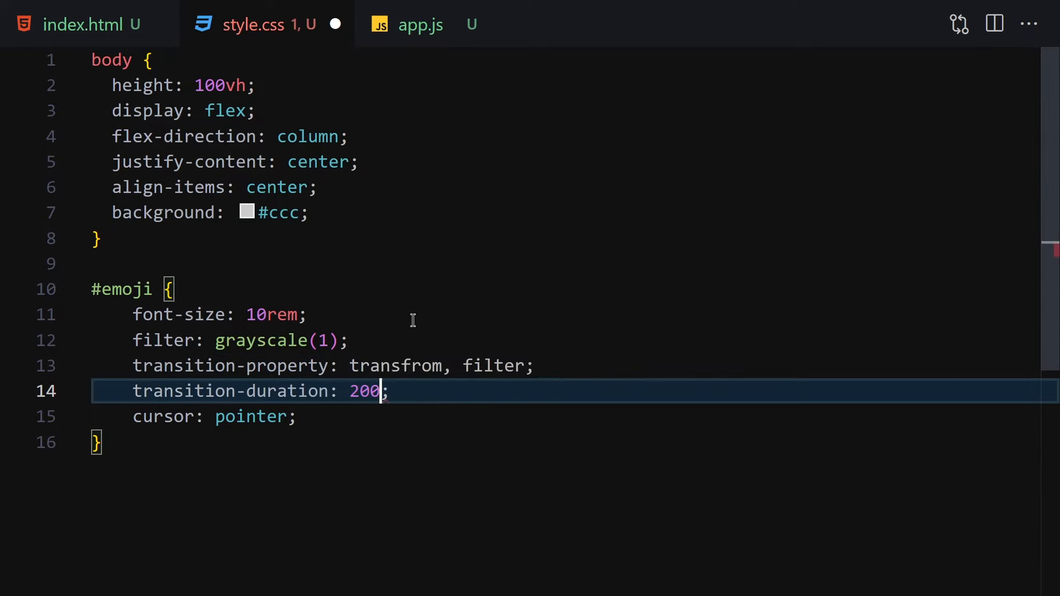
text(ms)
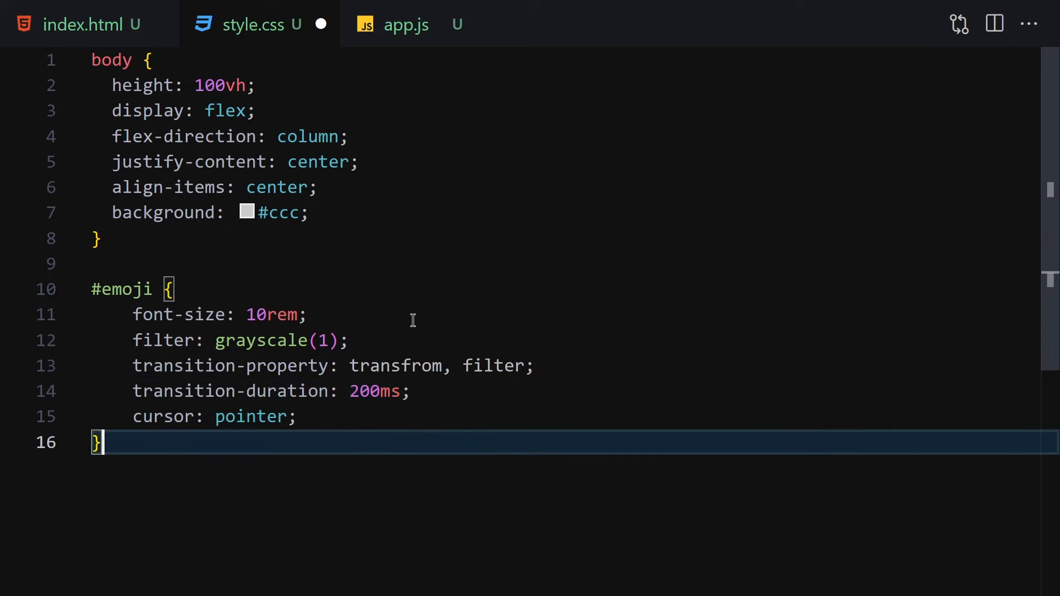
text(#)
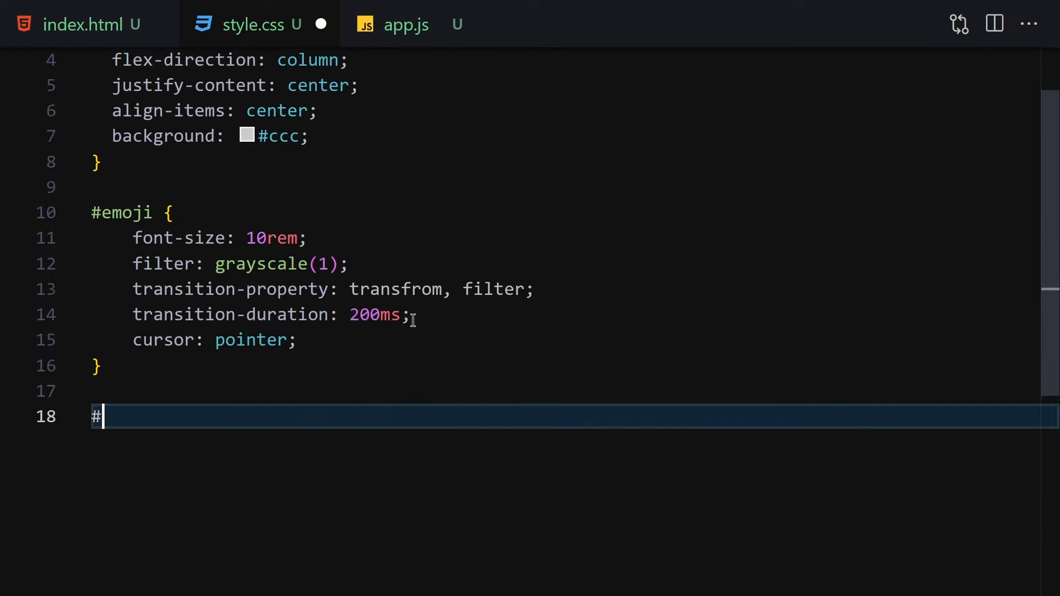
- Add #emoji:hover with transform scale(1.3) and filter grayscale(0), then save style.css
text(emoji:hover [)
text(transform: ;)
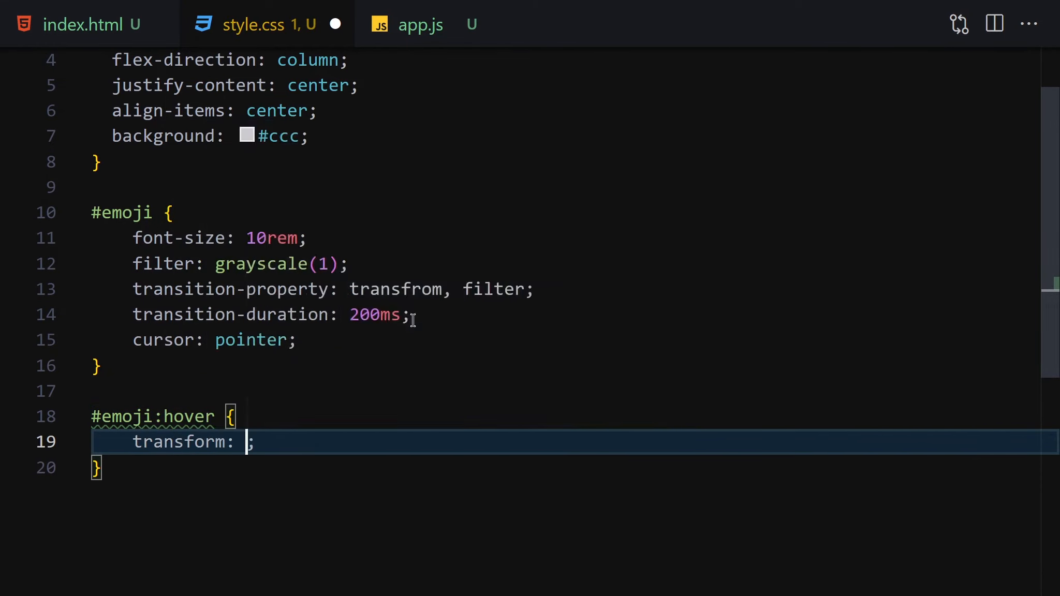
text(scale(1.,)
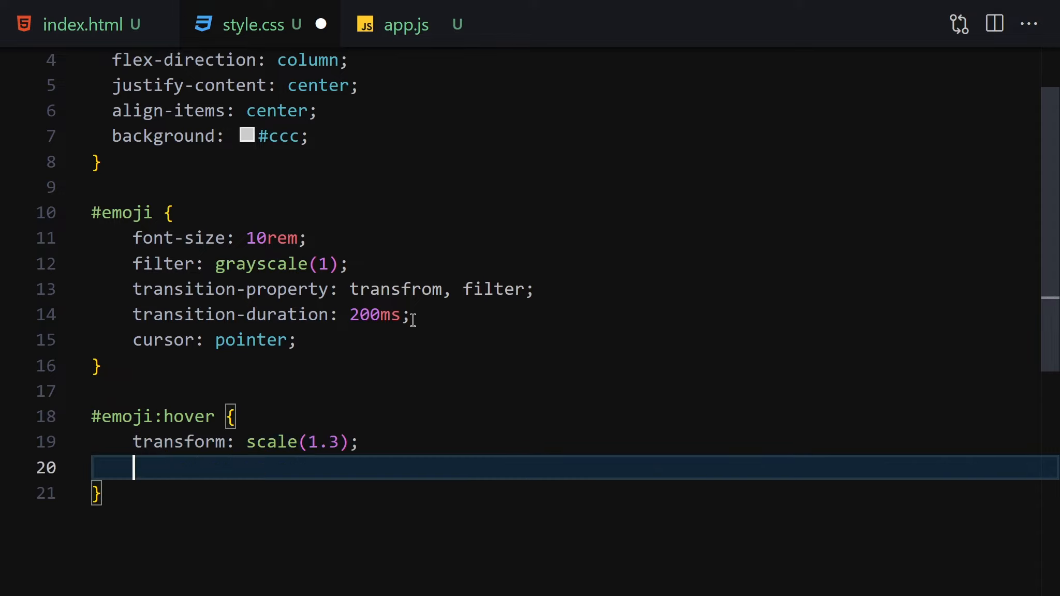
text(fil)
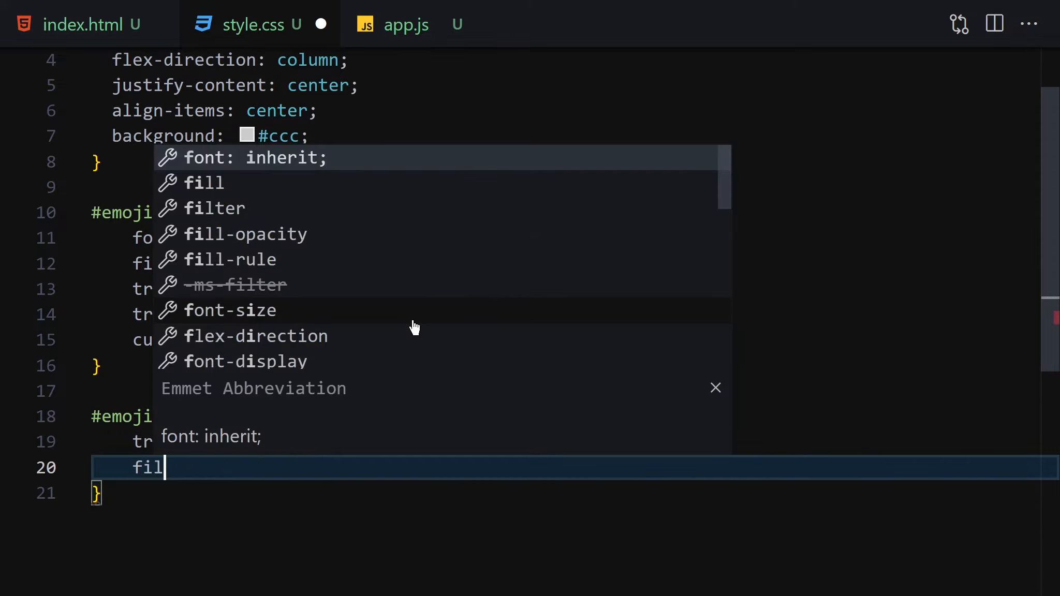
text(grayscale(0);)
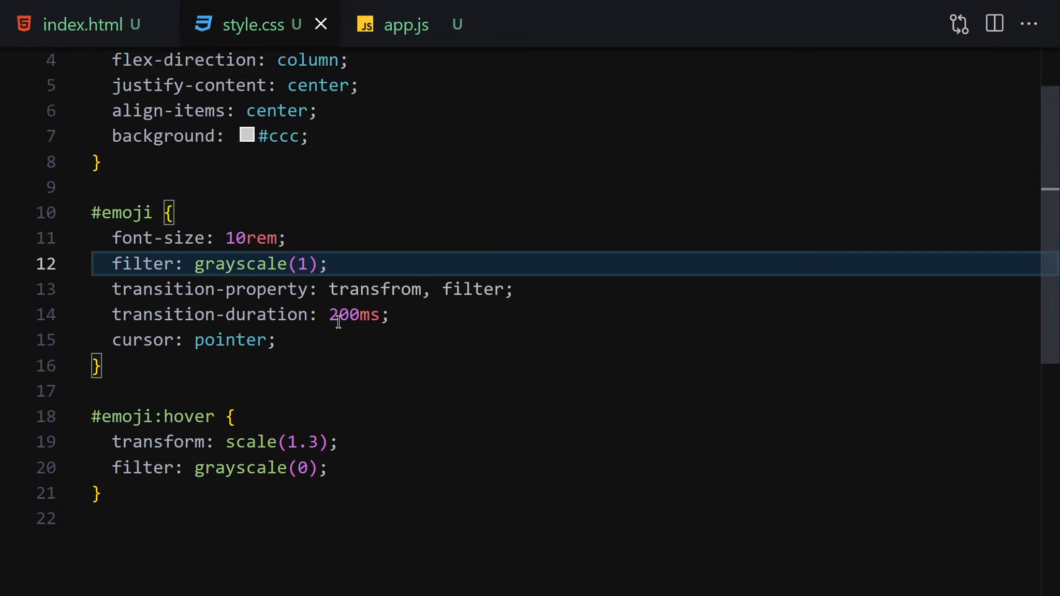
click(391, 314)
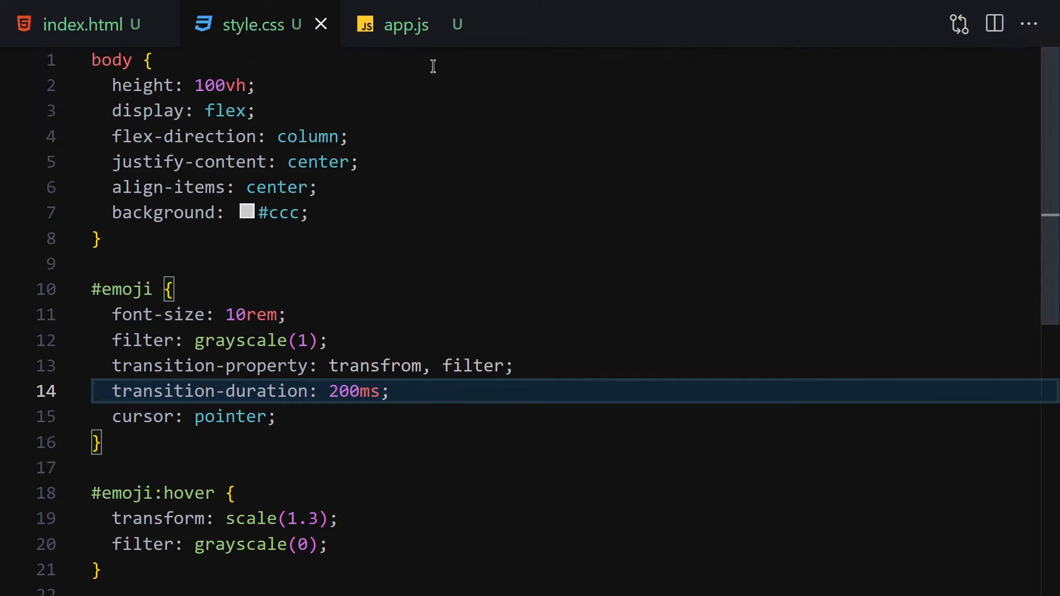
click(406, 24)
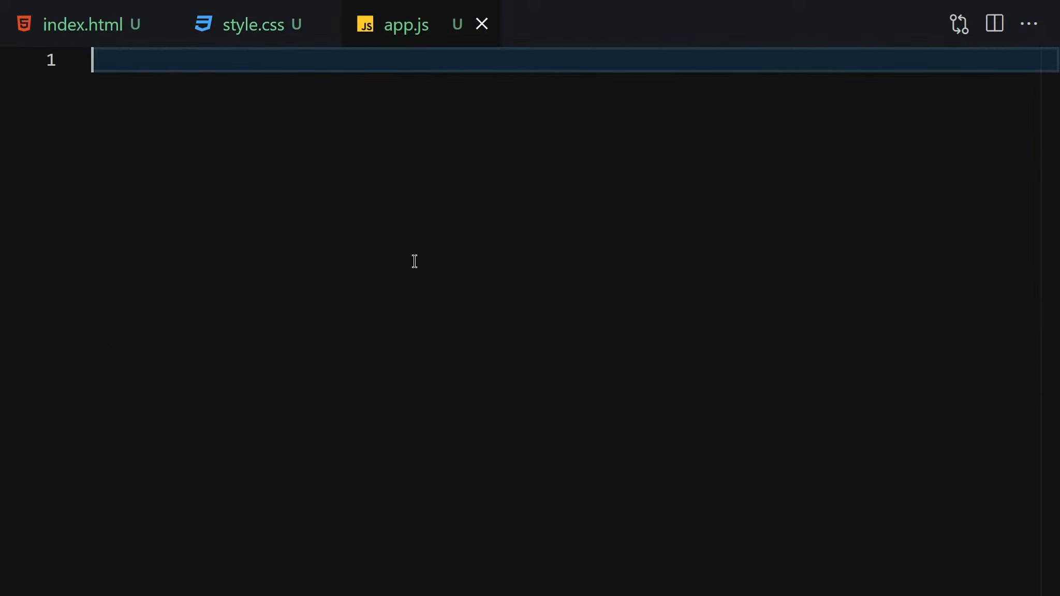
- Declare const btn = document.querySelector('#emoji') in app.js
text(cosnt btn)
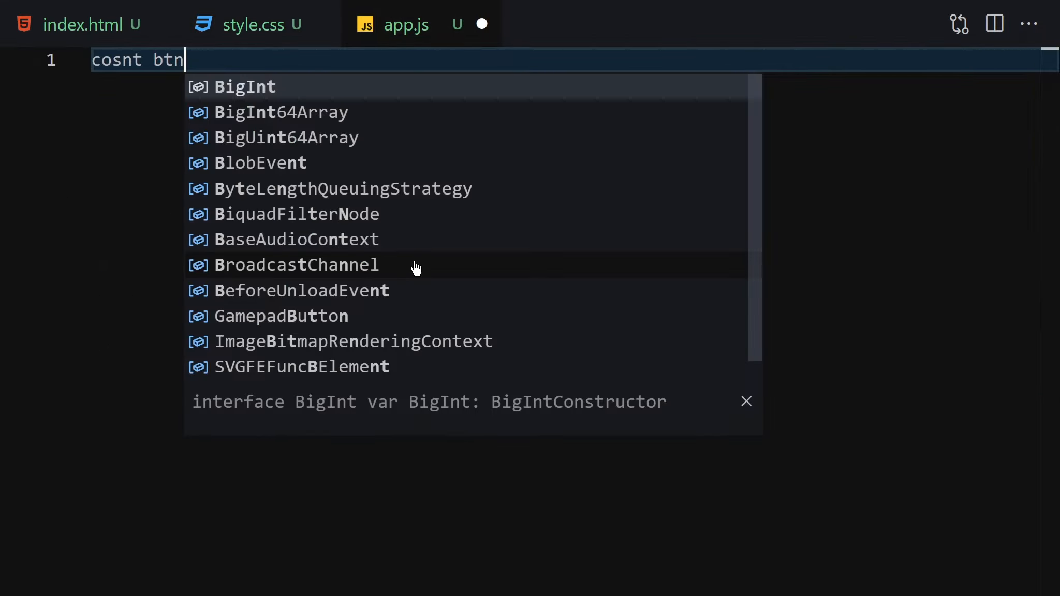
text(= doc)
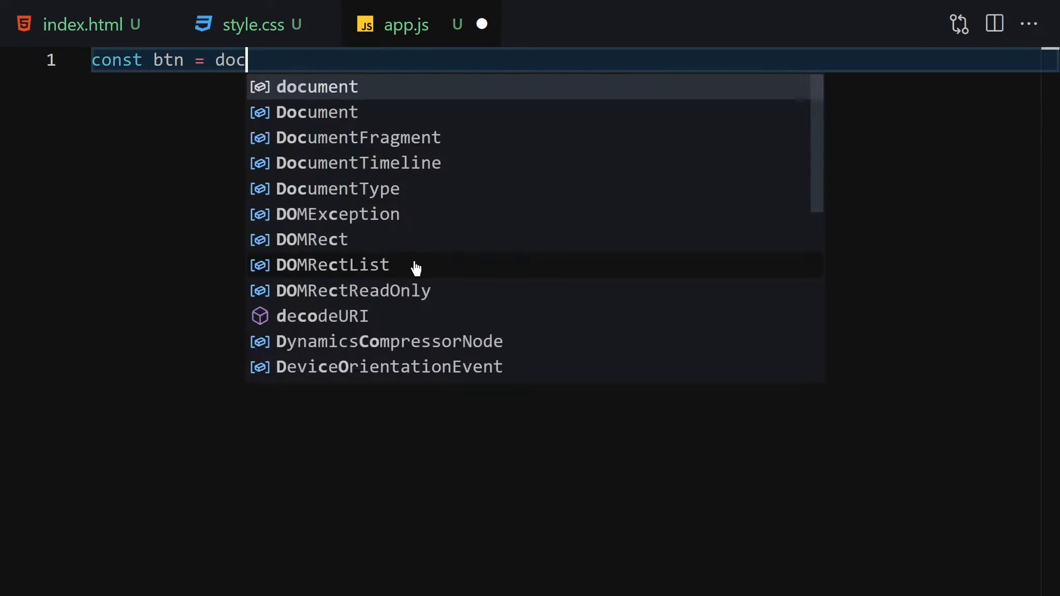
text(ument.qeru)
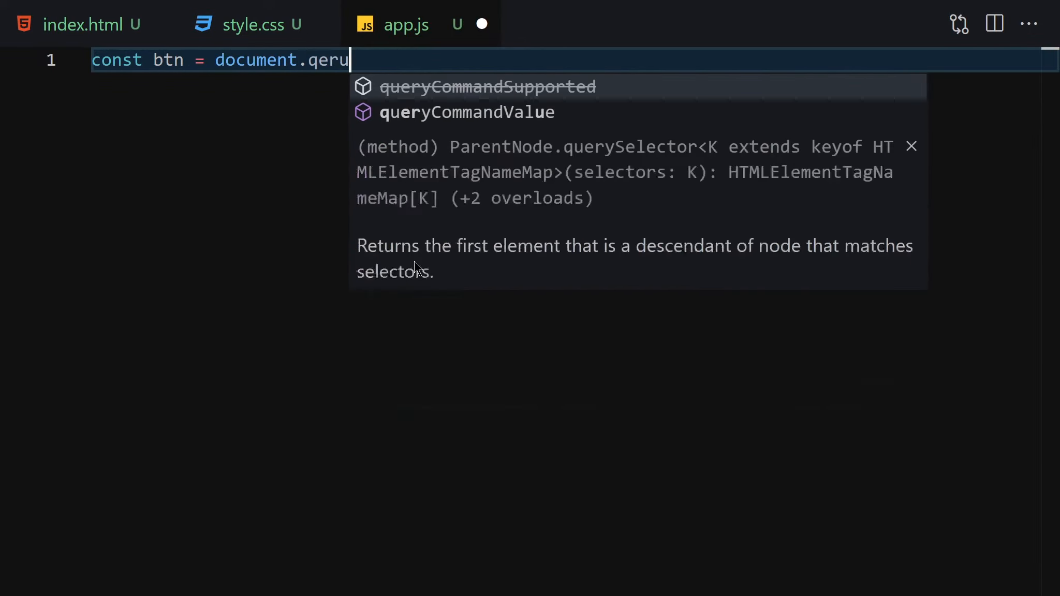
key(Tab)
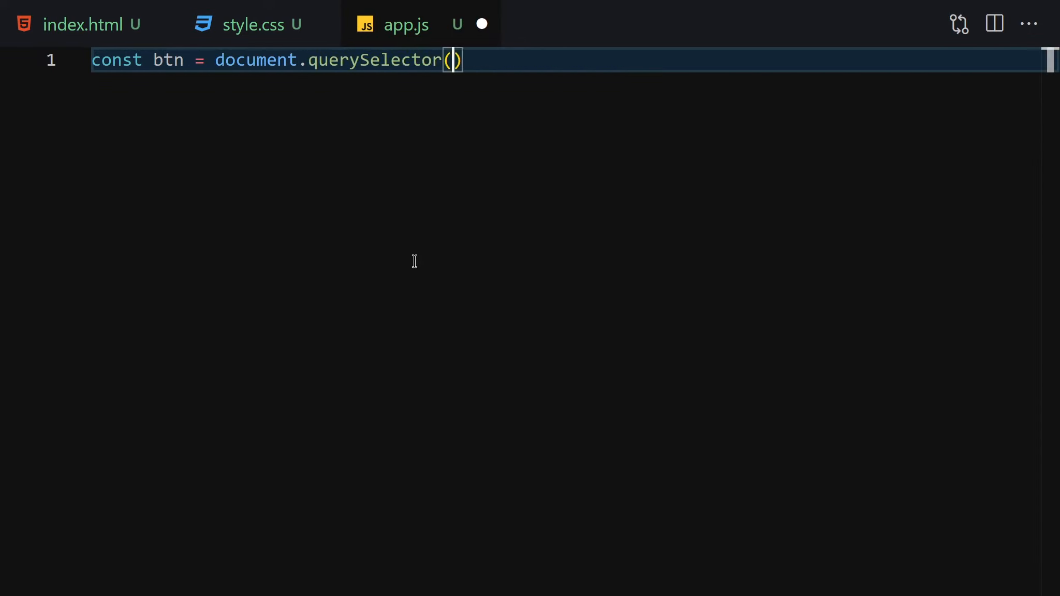
text('#emo)
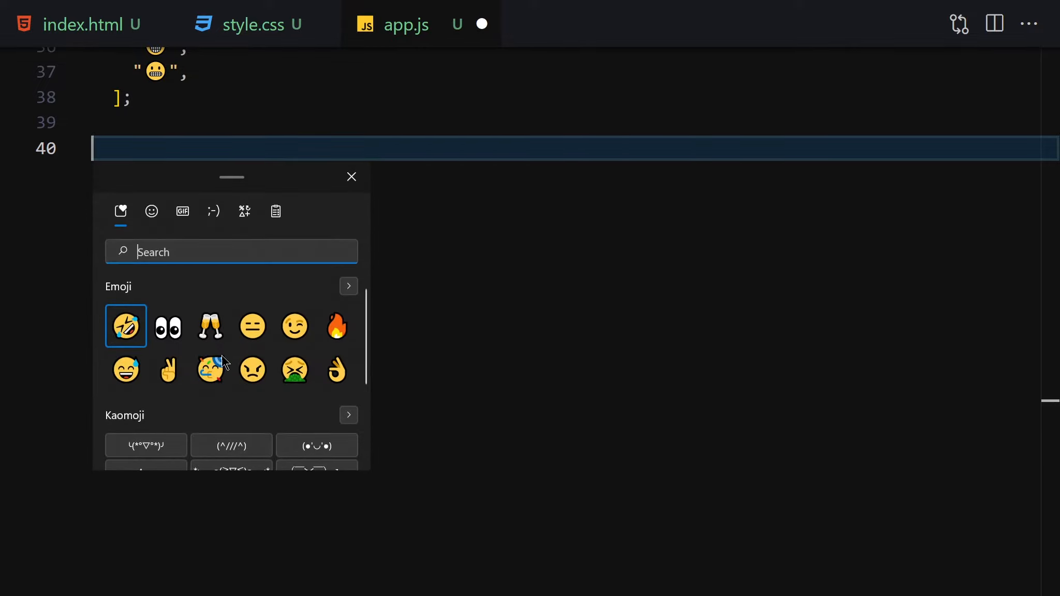
mouse_move(228, 284)
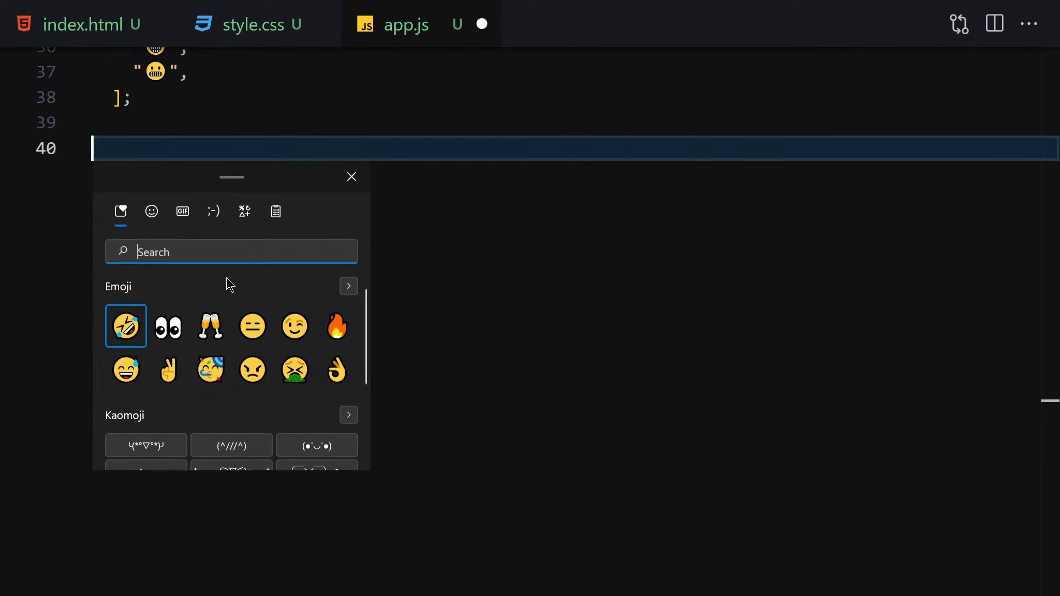
text(ha)
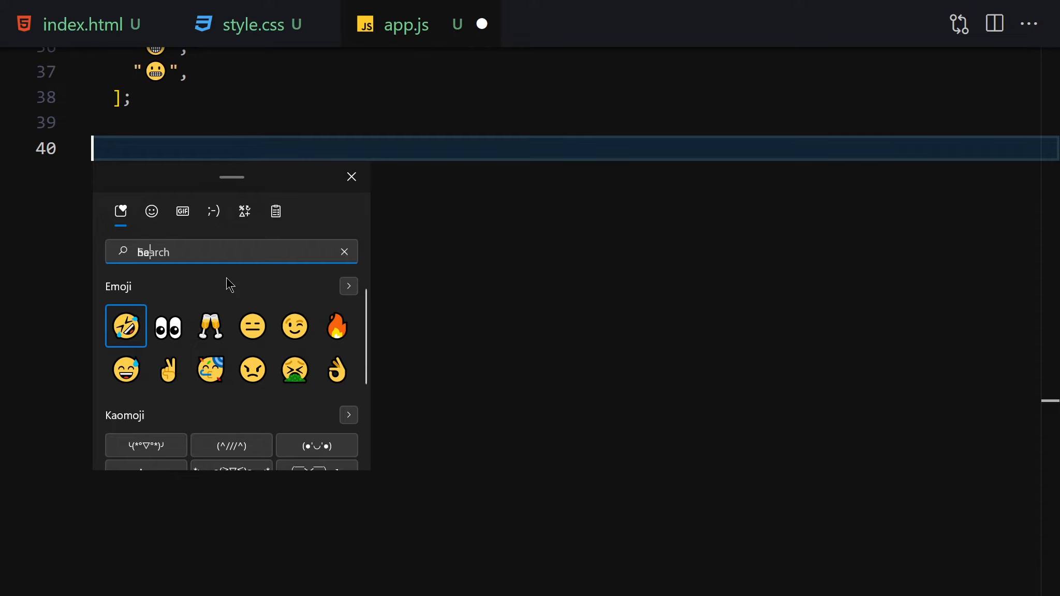
text(s)
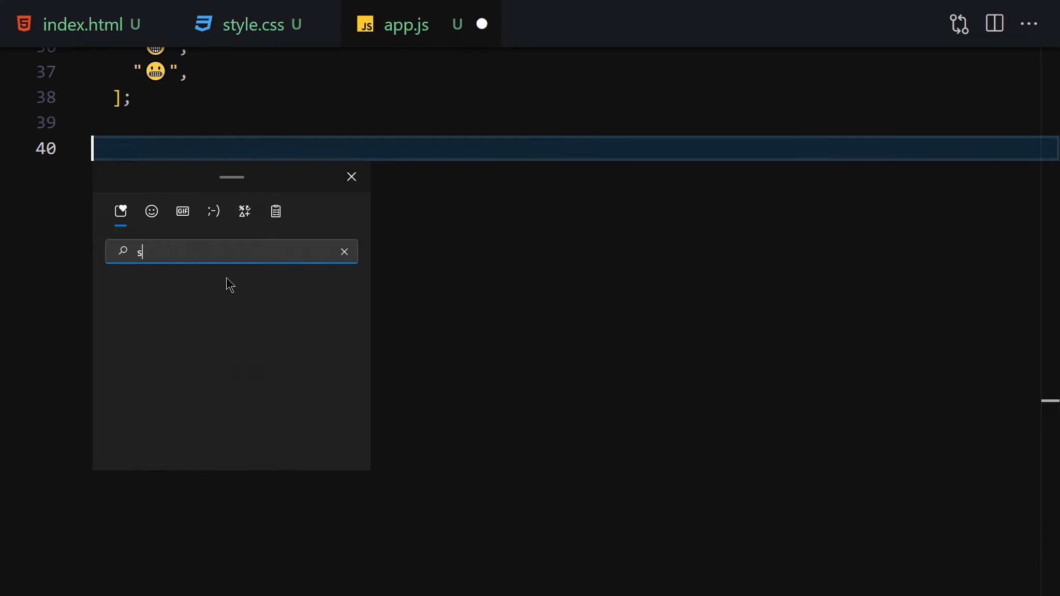
text(r)
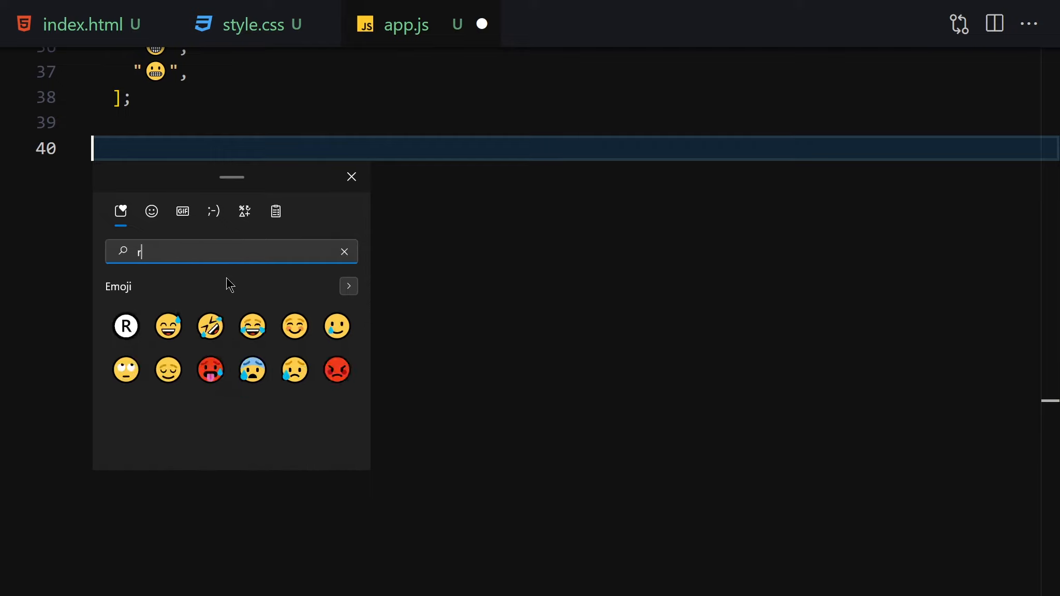
text(cold)
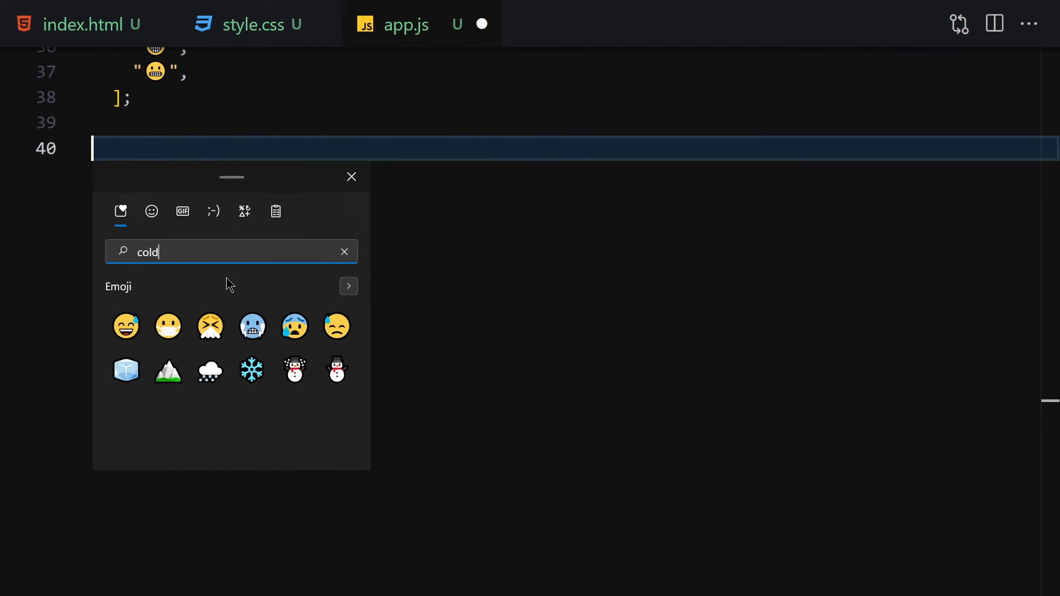
click(345, 251)
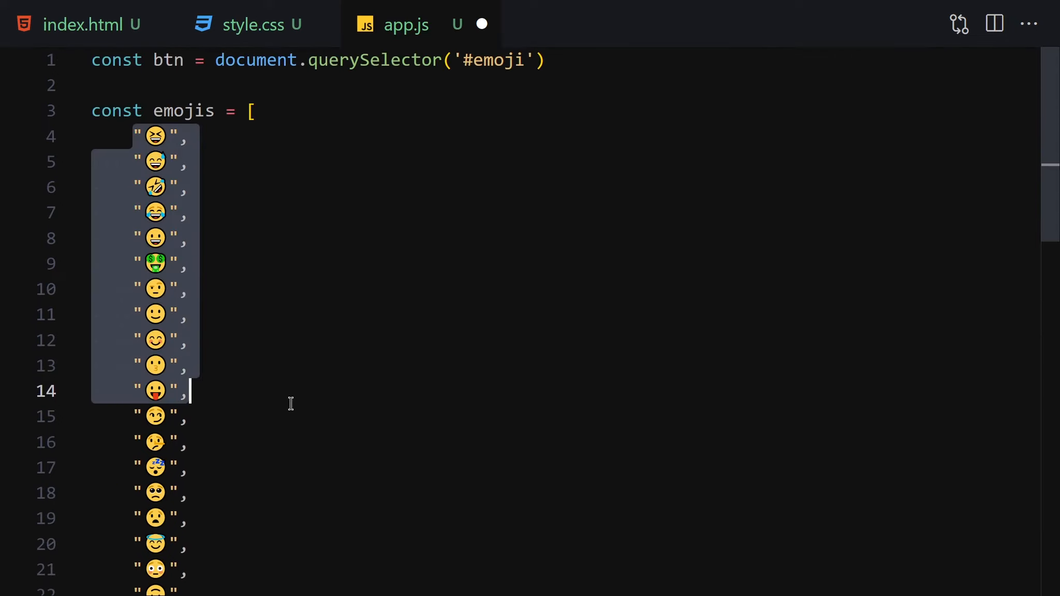
- Scroll down to the end of the formatted emojis array in app.js
scroll(down, 3)
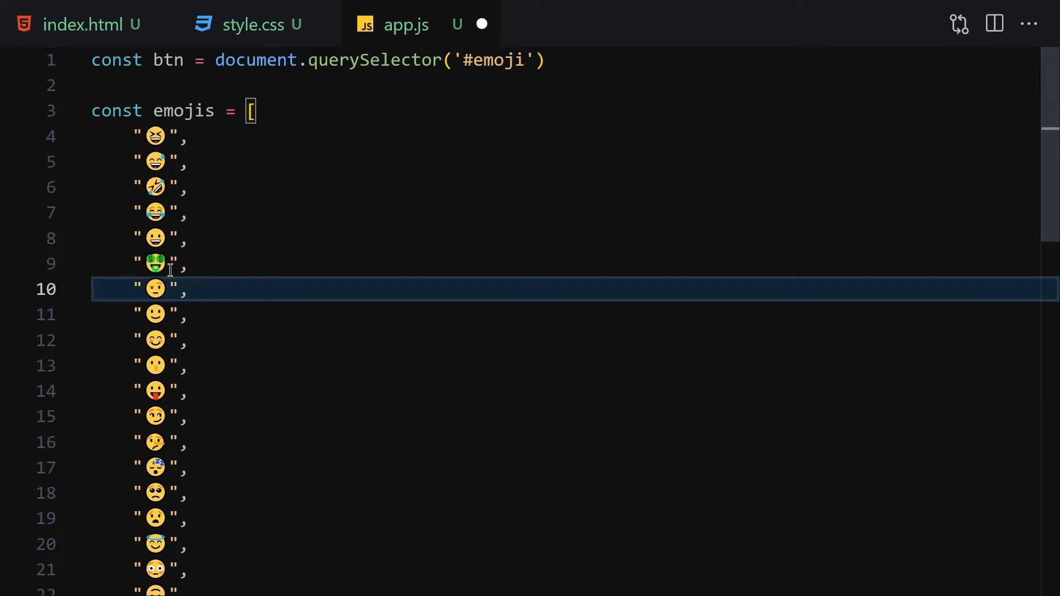
scroll(down, 3)
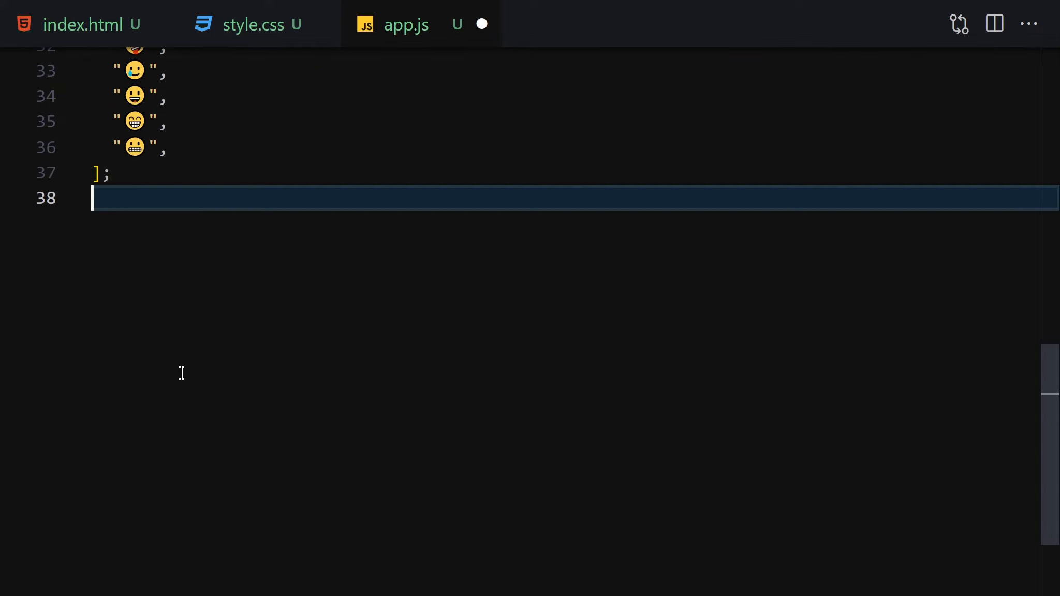
- Start a mouseover event listener on btn with an arrow function
text(b)
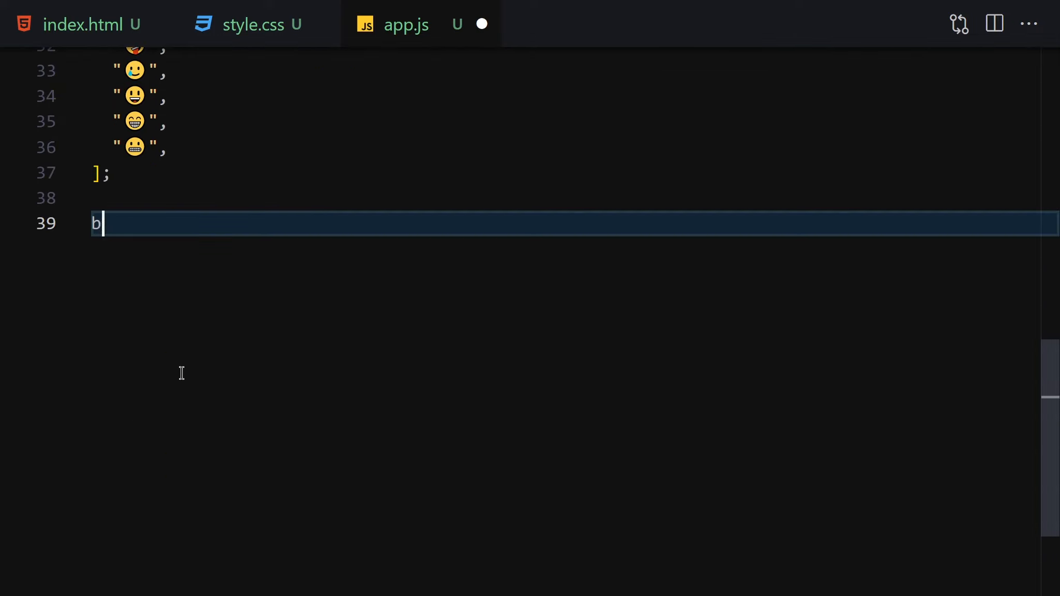
text(tn.addEventListener('c)
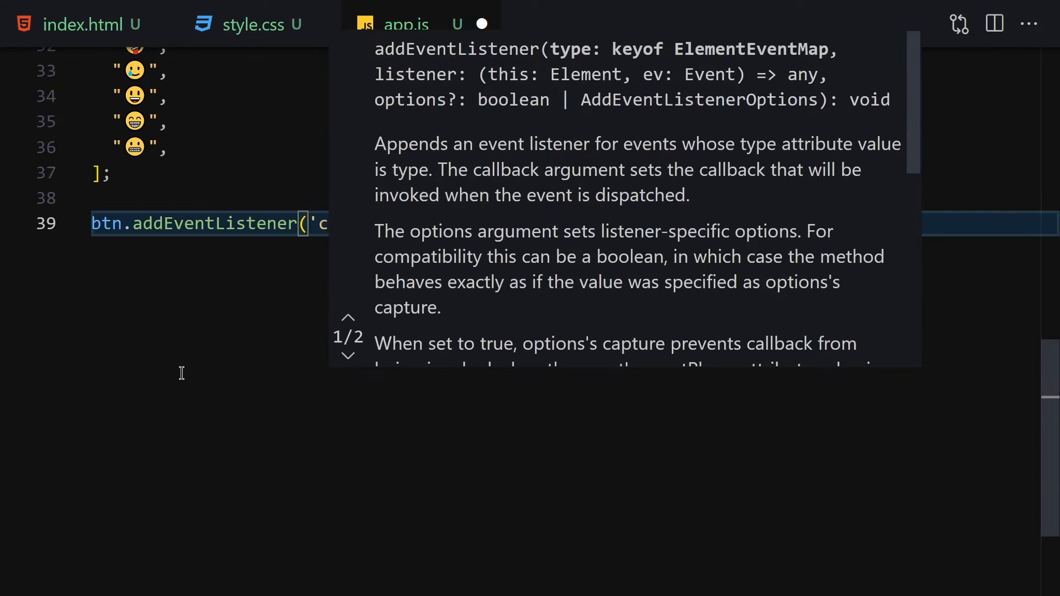
click(348, 356)
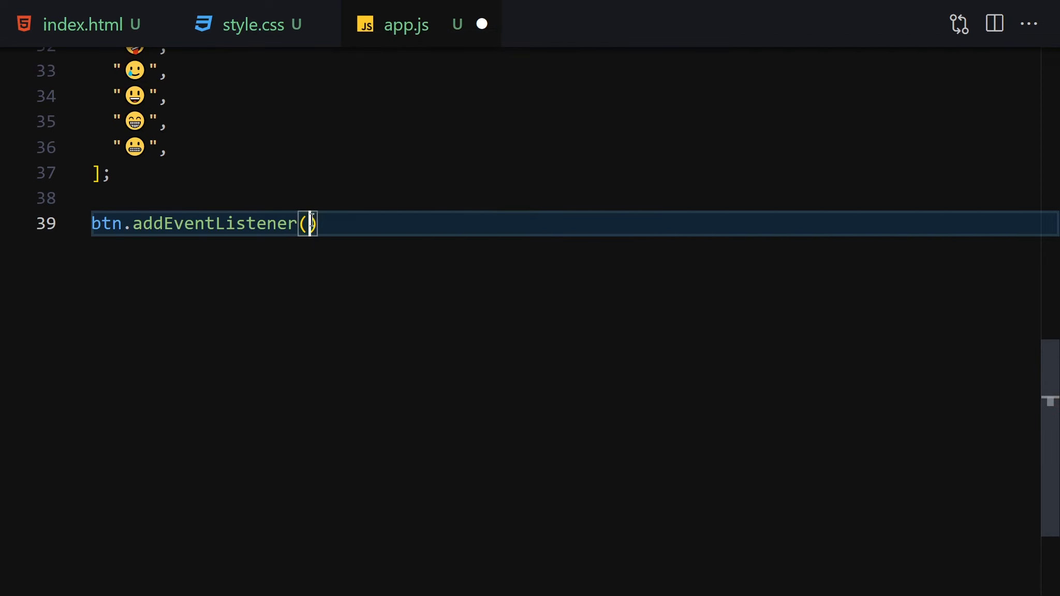
text('')
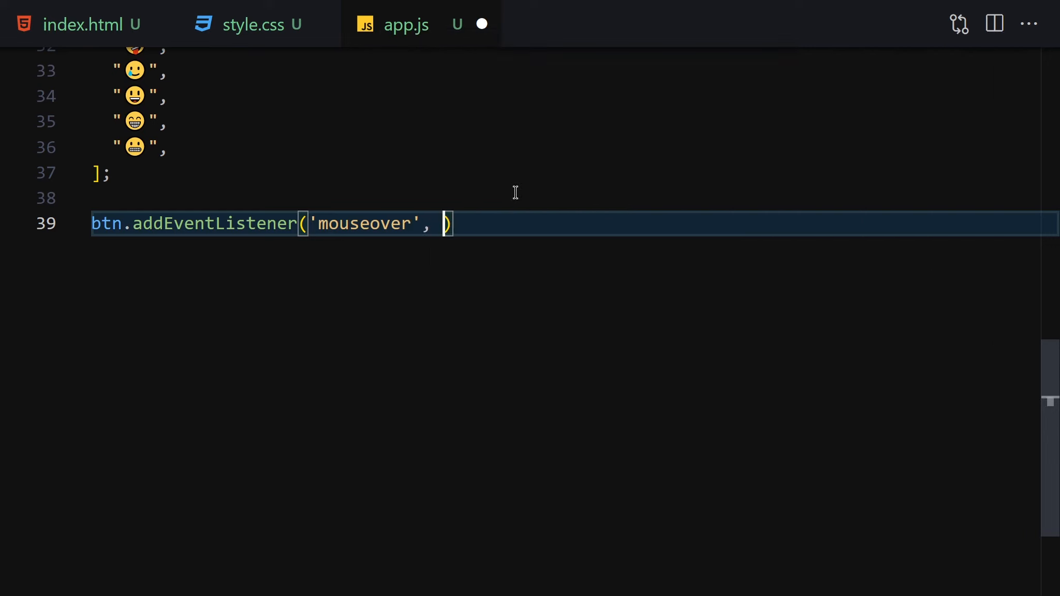
text(() => {)
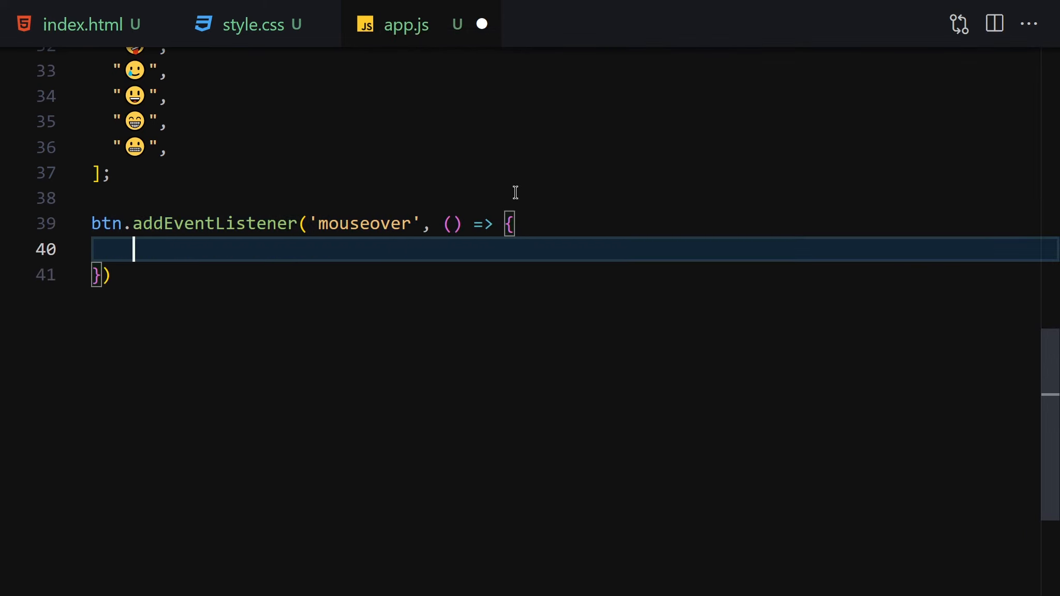
- Set btn.innerHTML to emojis[Math.floor(Math.random() * emojis.length)]
text(btn.)
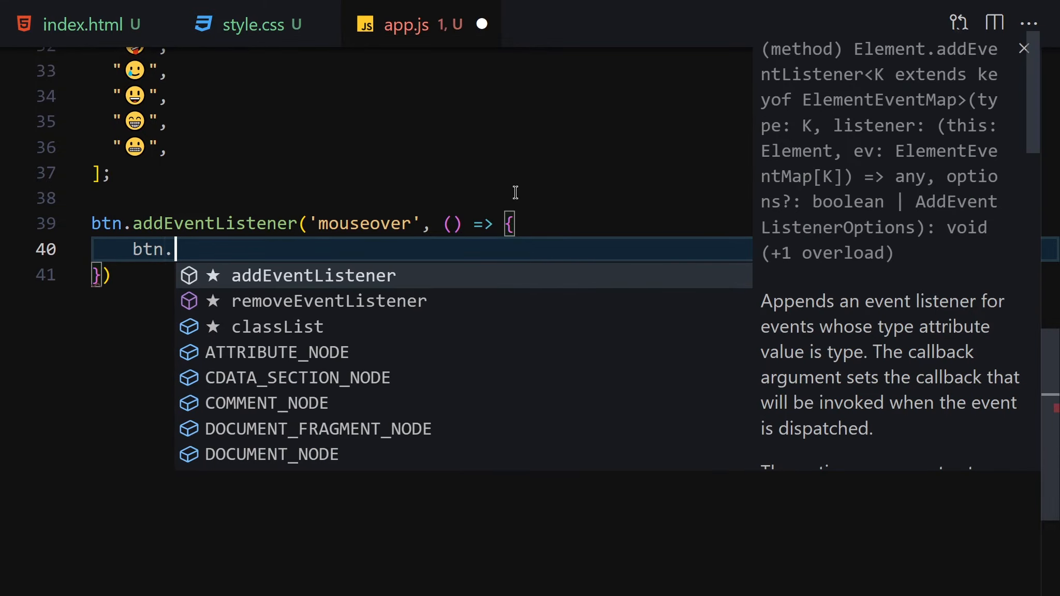
text(innerHTML)
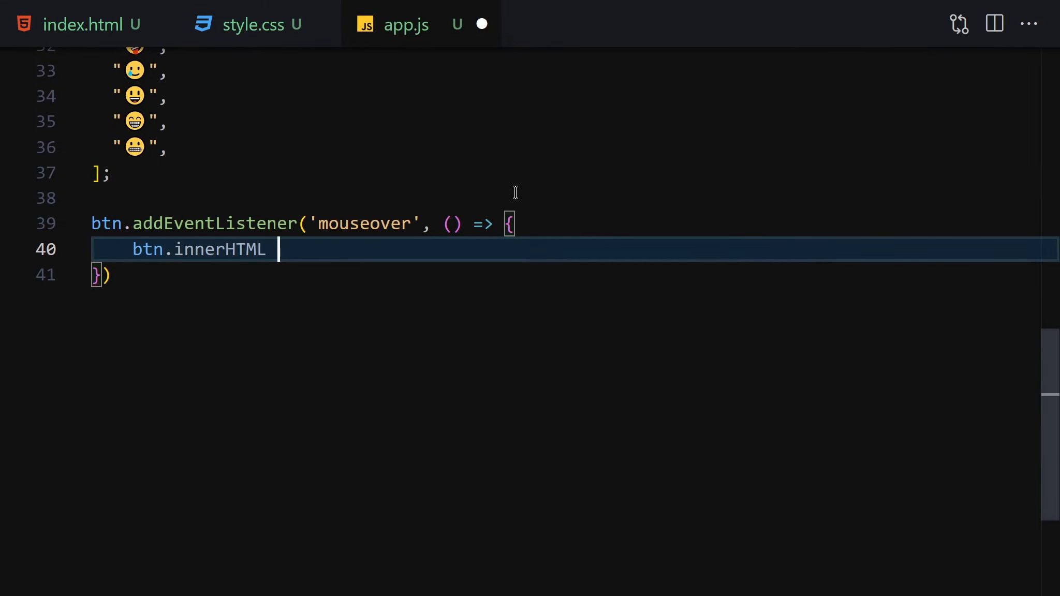
text(= emojis)
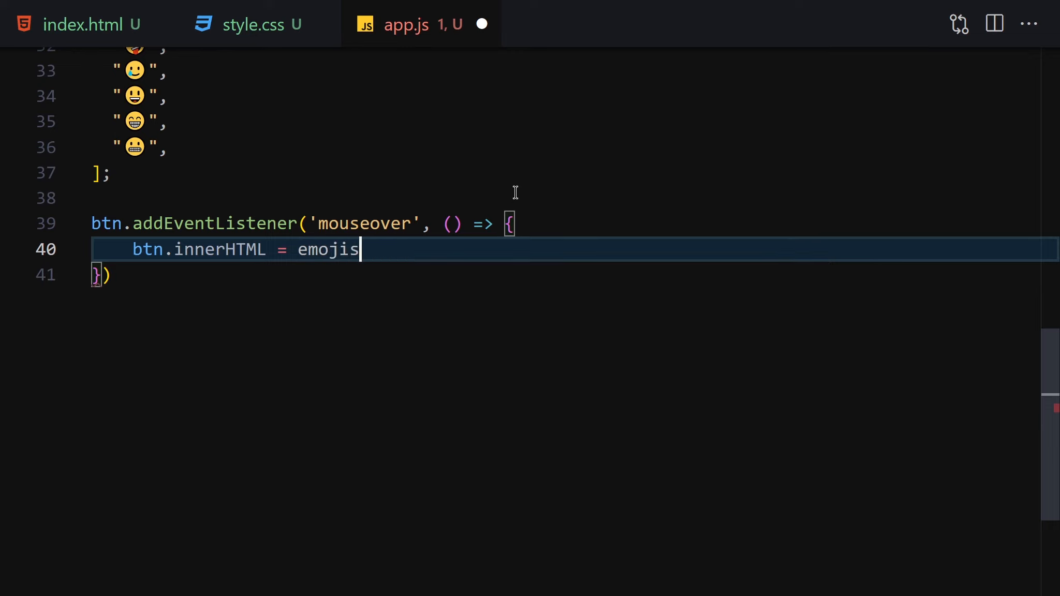
text([])
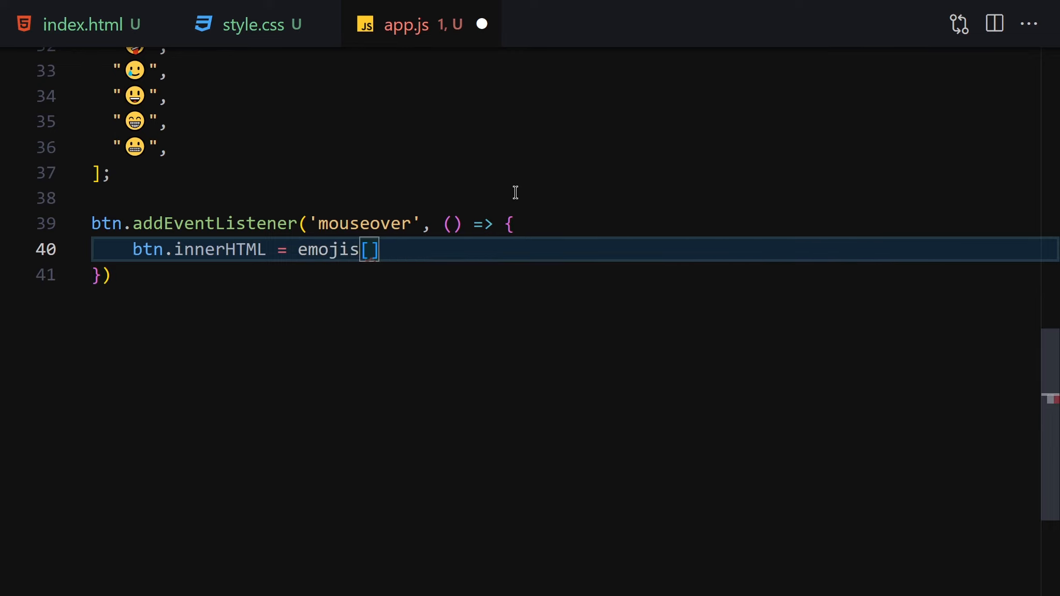
text(Math.flol)
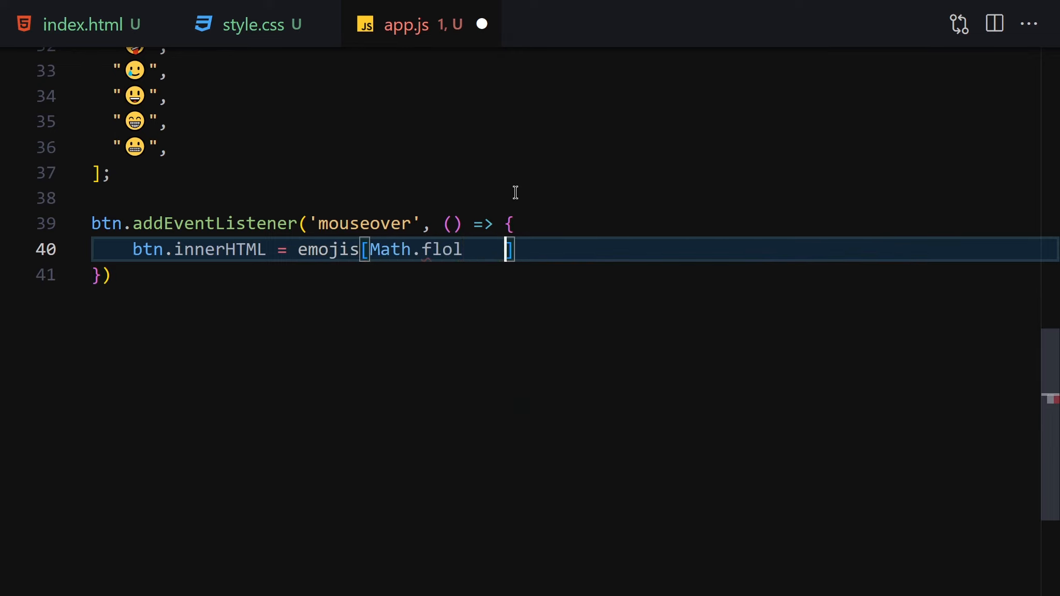
text(oor)
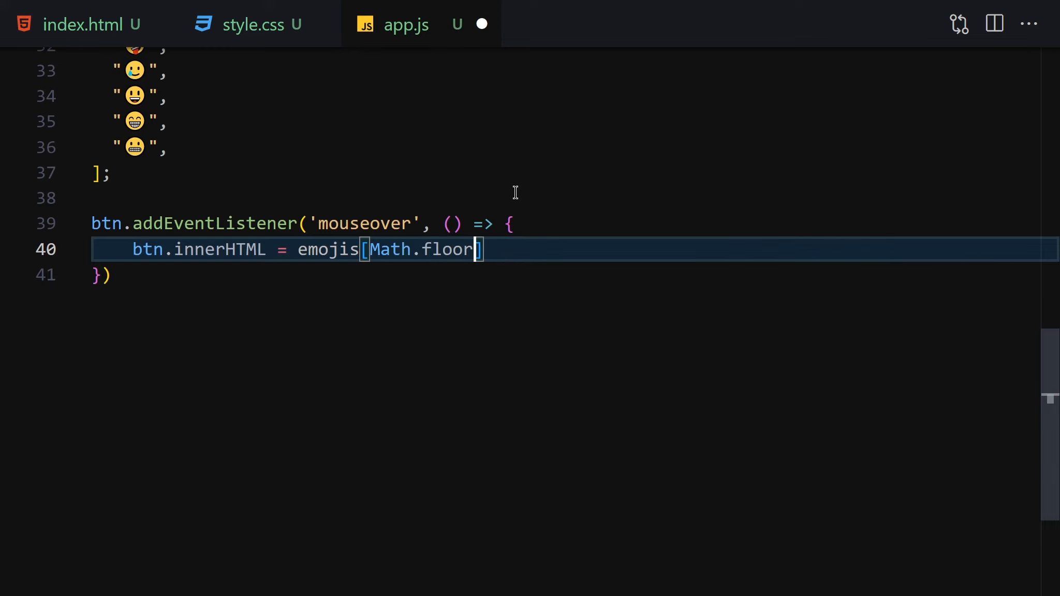
text((Math.)
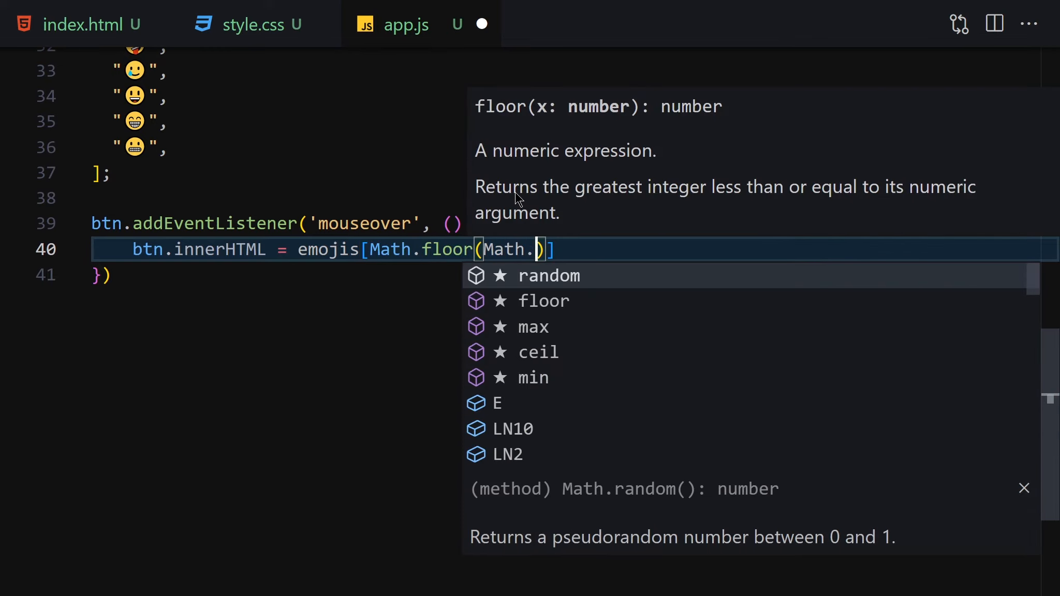
text(random*)
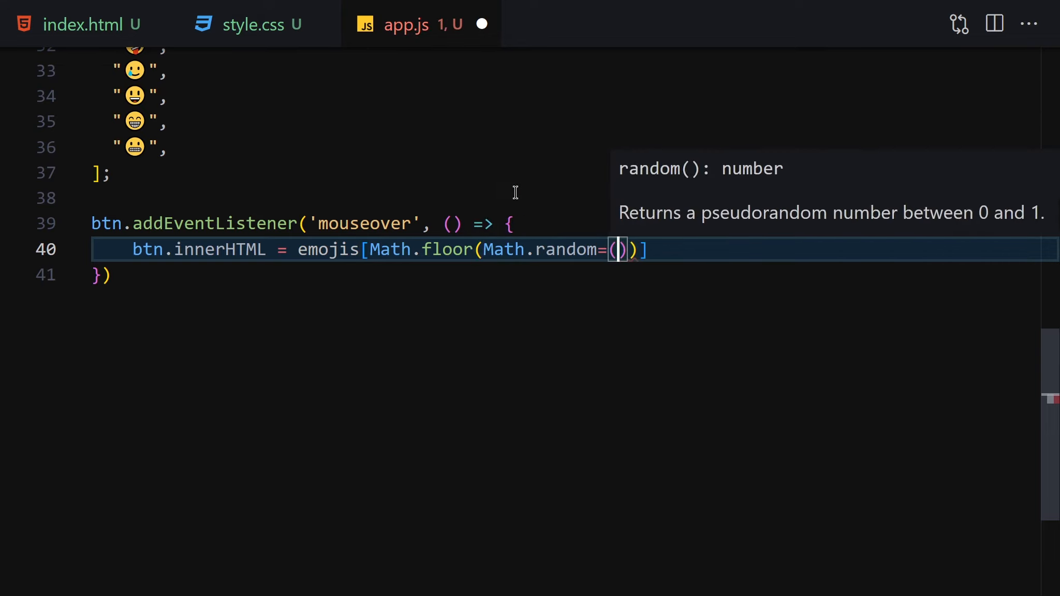
text(() * emojis.)
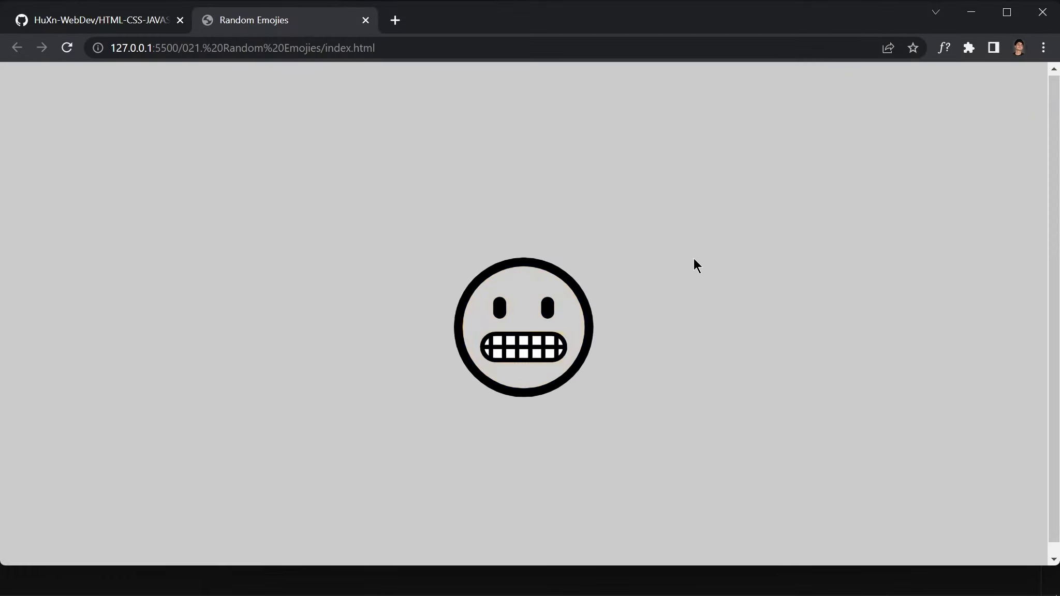
- Hover and click the emoji in Chrome three times to get random colored emojis
click(522, 327)
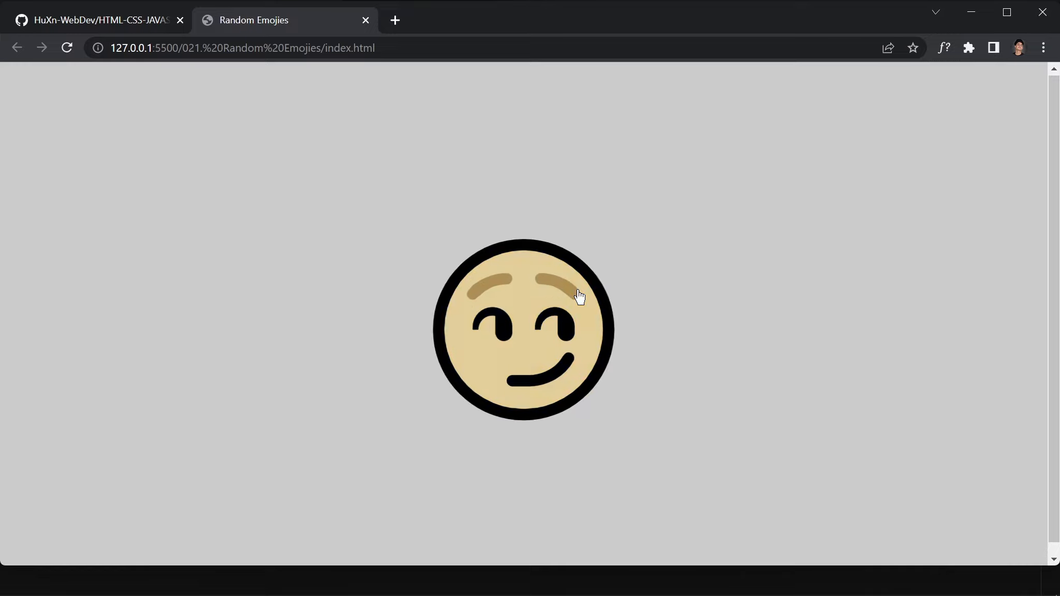
click(524, 329)
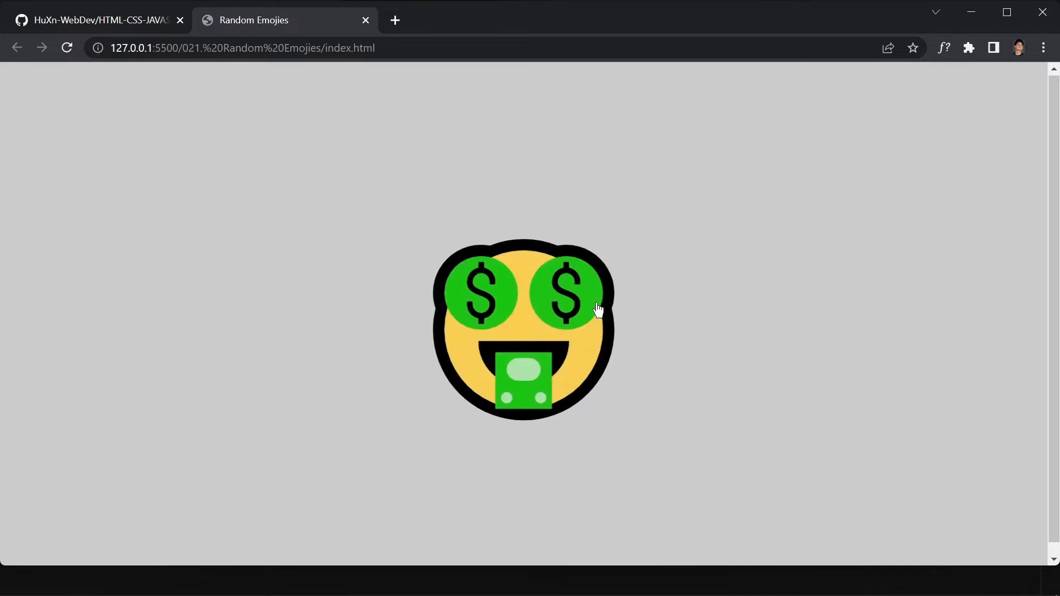
click(521, 308)
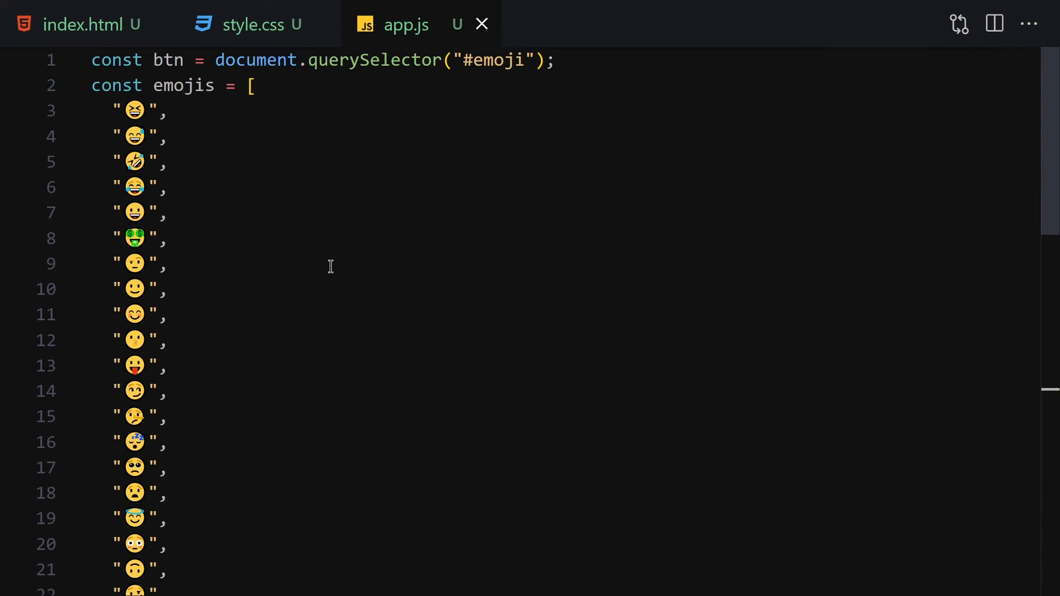
- Scroll through the finished app.js random emoji code and save the file
scroll(down, 3)
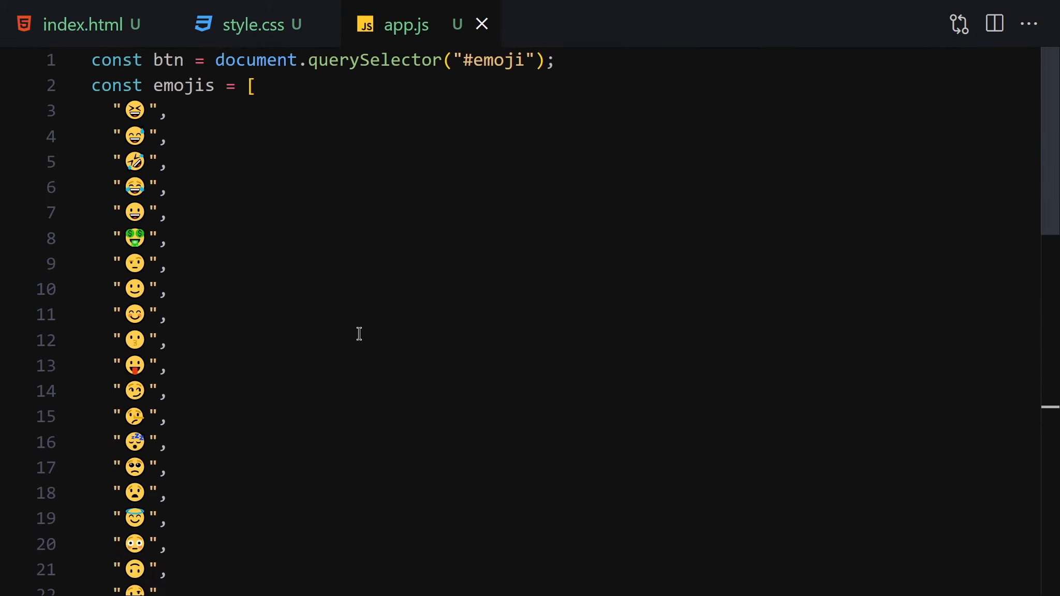
click(248, 24)
text(git commit -m ")
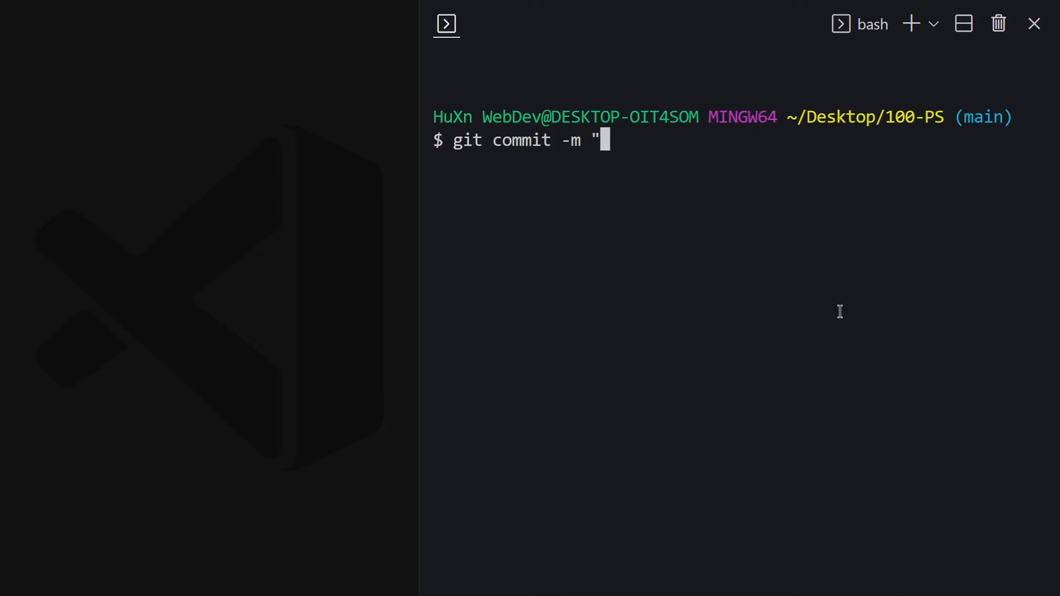
- Commit with message "Random Emojies" and push to origin main
text(Rna)
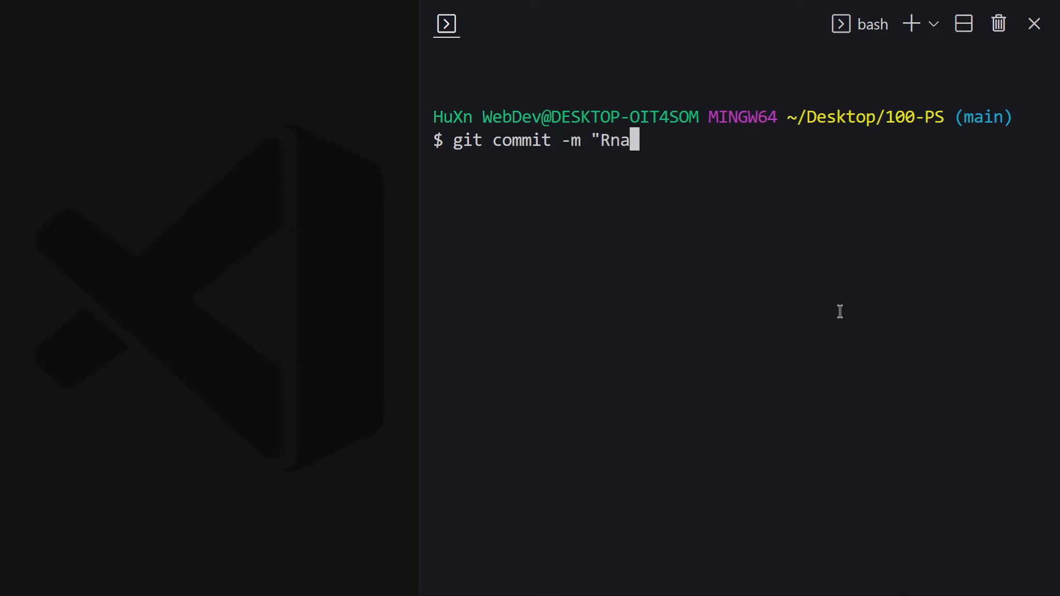
text(ndom Emojies)
text(git push o)
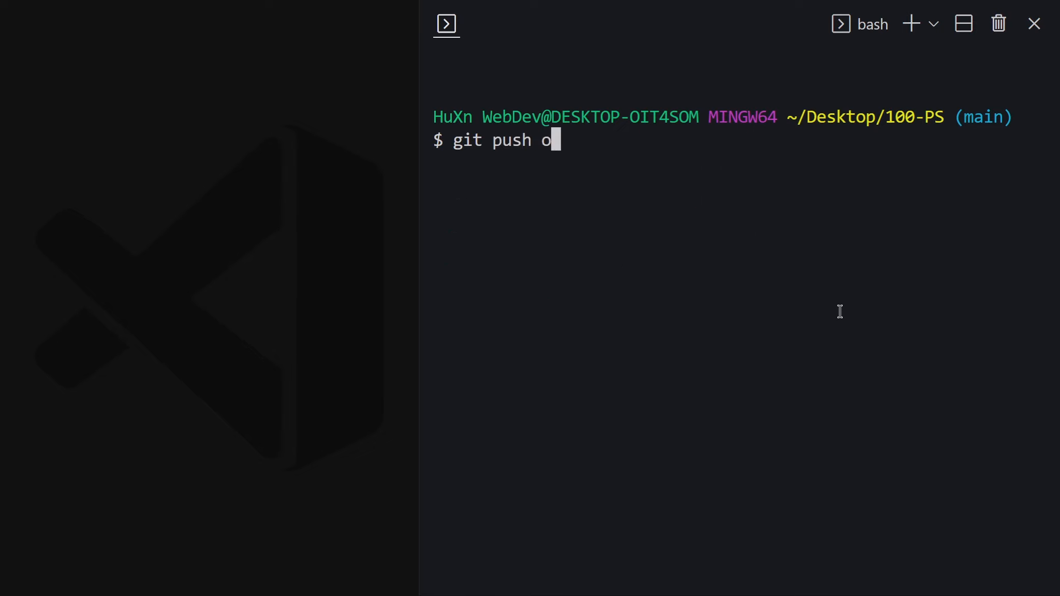
text(rigin main)
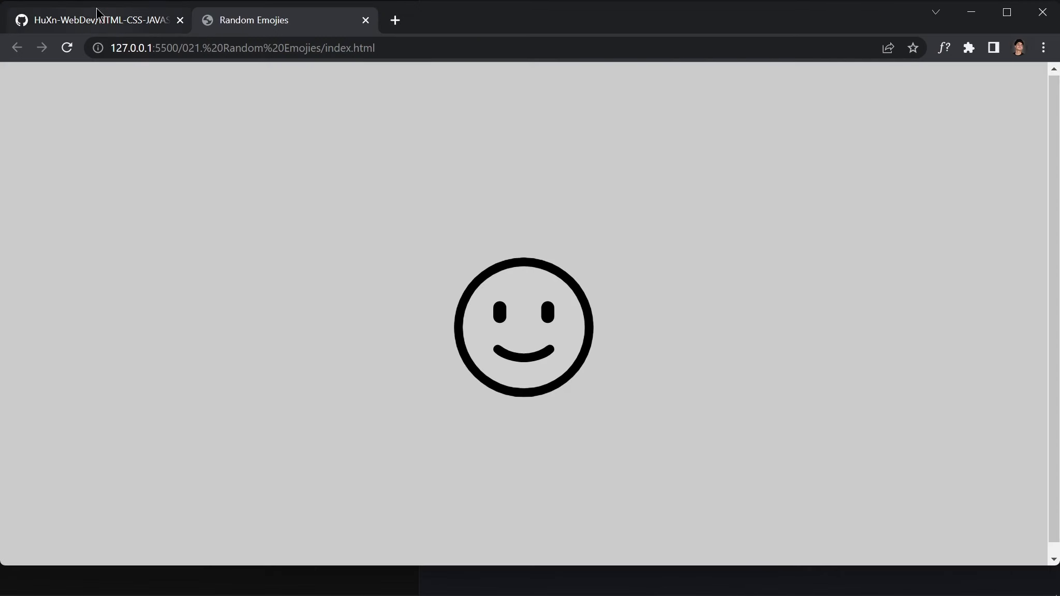
- Check the 021. Random Emojies folder on GitHub for app.js, index.html and style.css
click(98, 20)
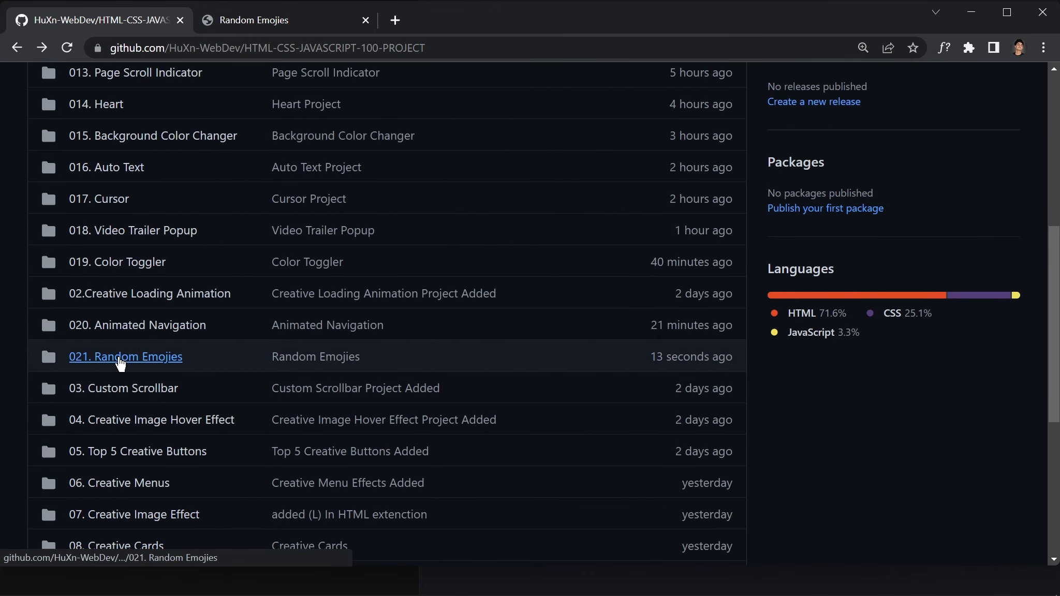
click(125, 356)
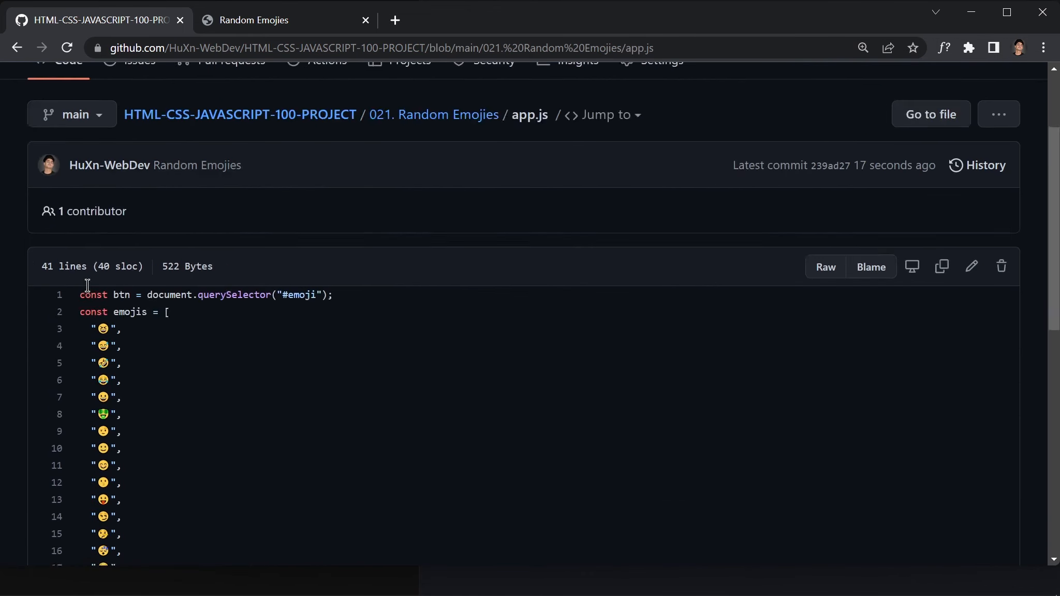
scroll(down, 3)
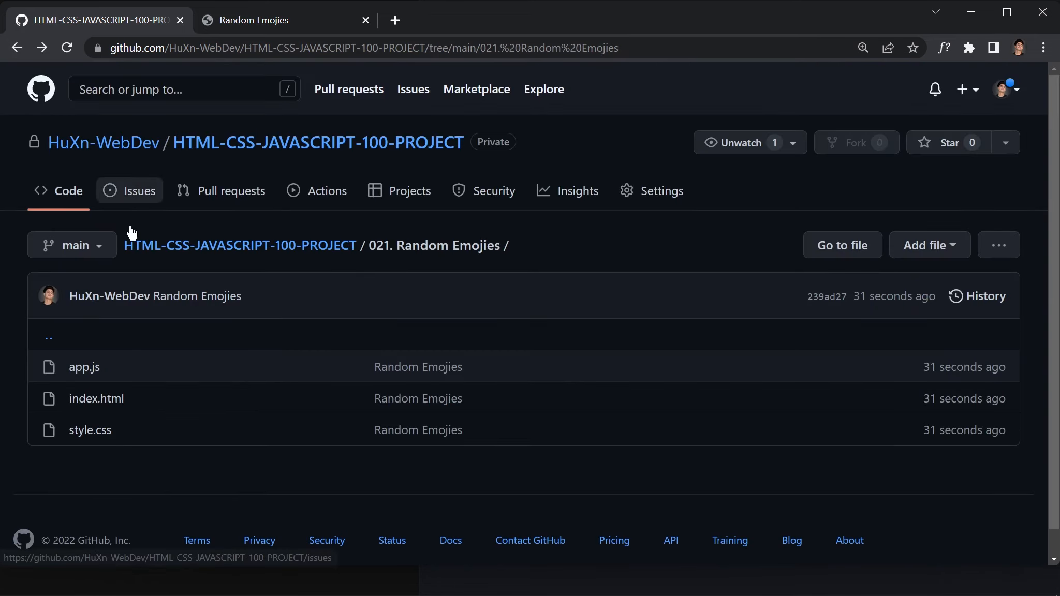
scroll(down, 3)
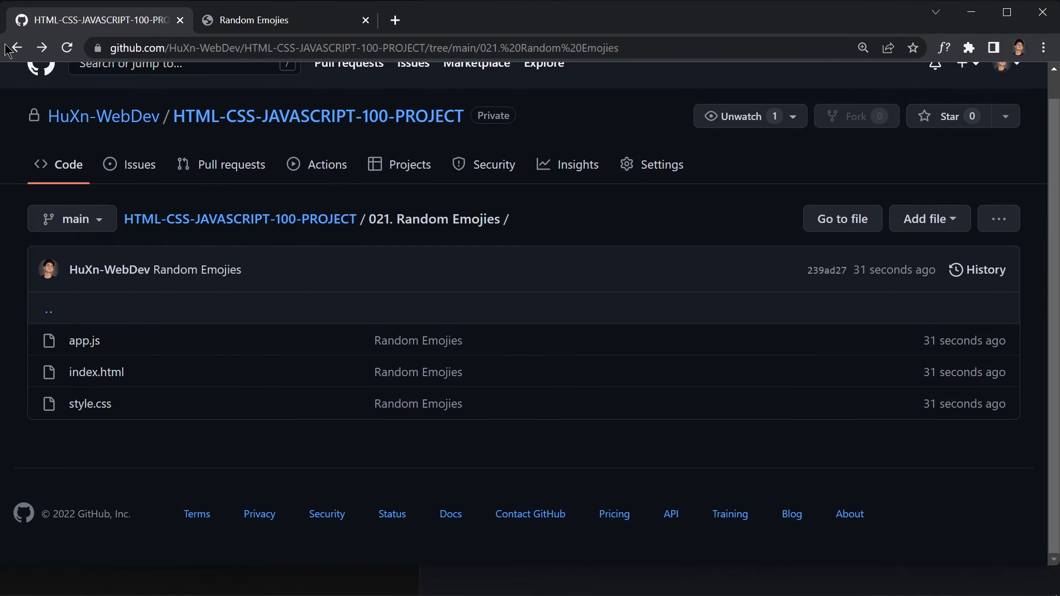